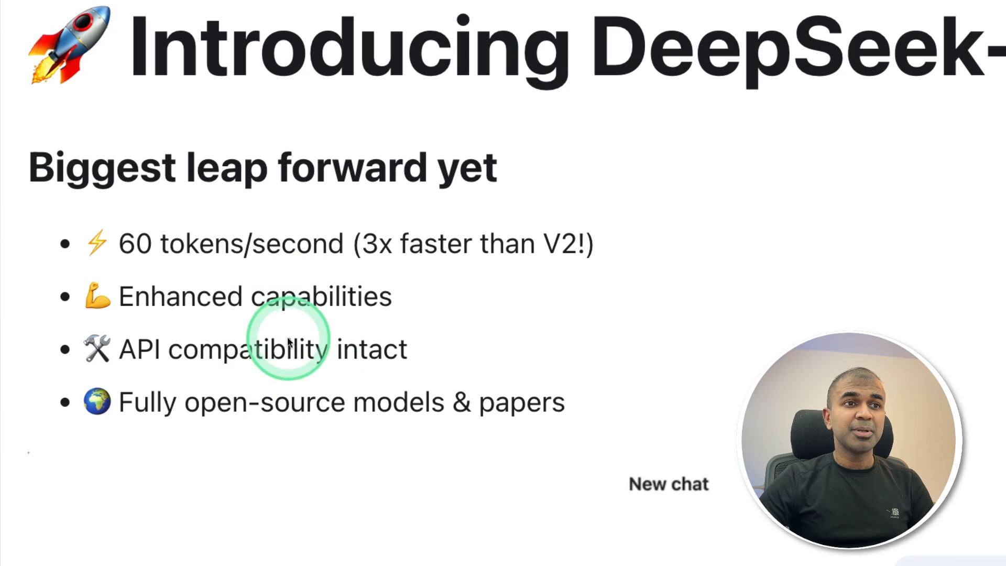
pyautogui.moveTo(278, 413)
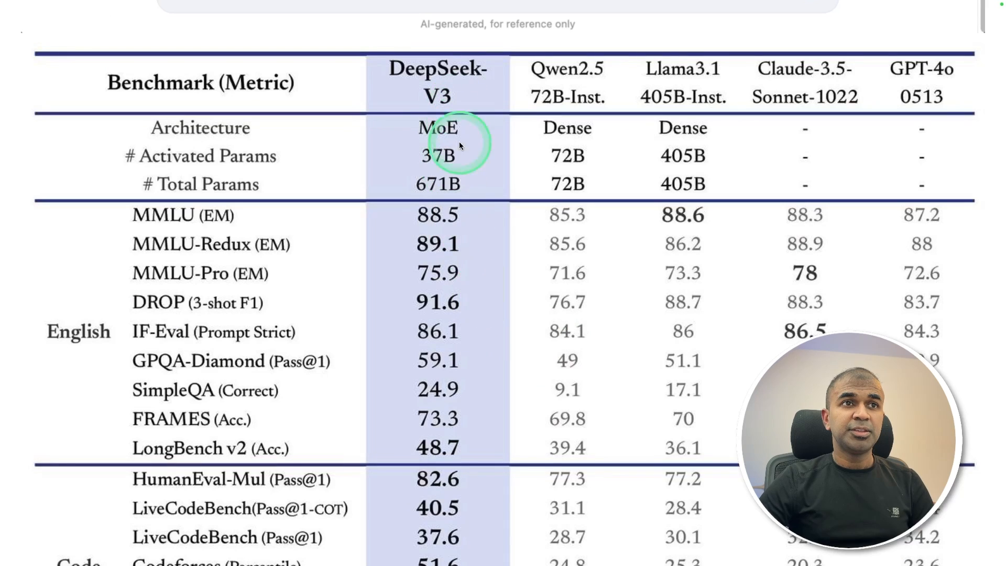
# - Read the DeepSeek-V3 announcement past the benchmark table to the pay-as-you-go input/output token pricing
pyautogui.scroll(-3)
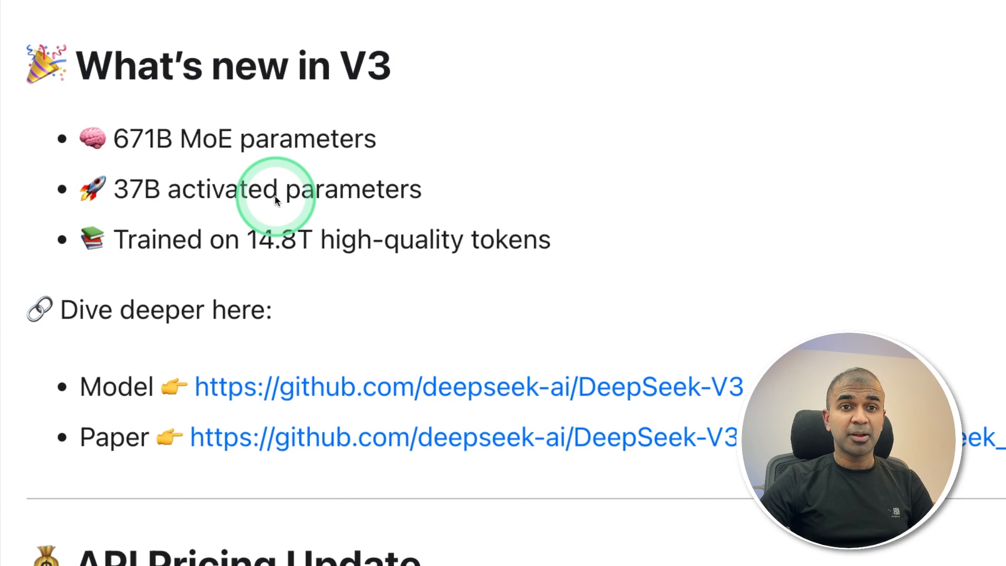
pyautogui.moveTo(302, 241)
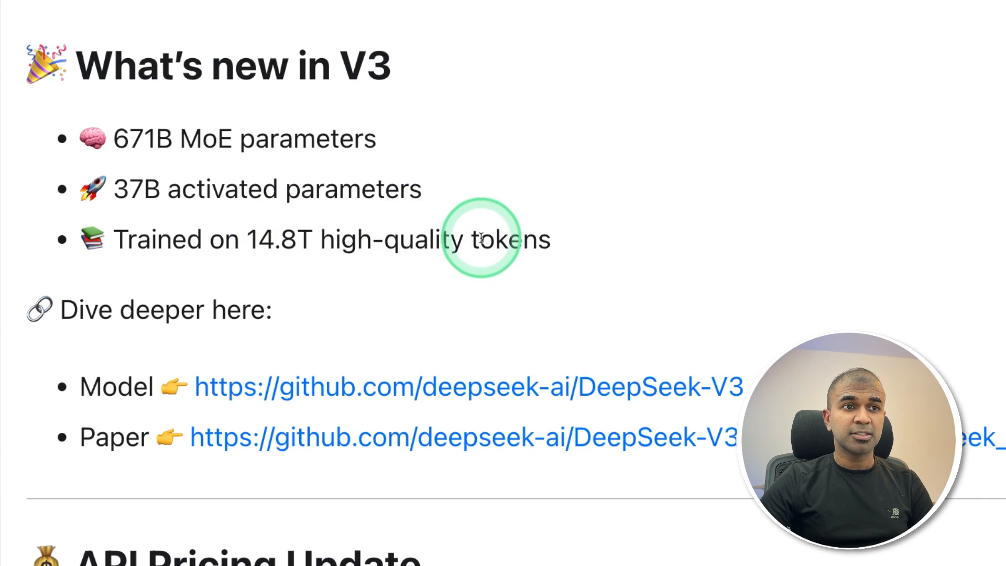
pyautogui.scroll(-3)
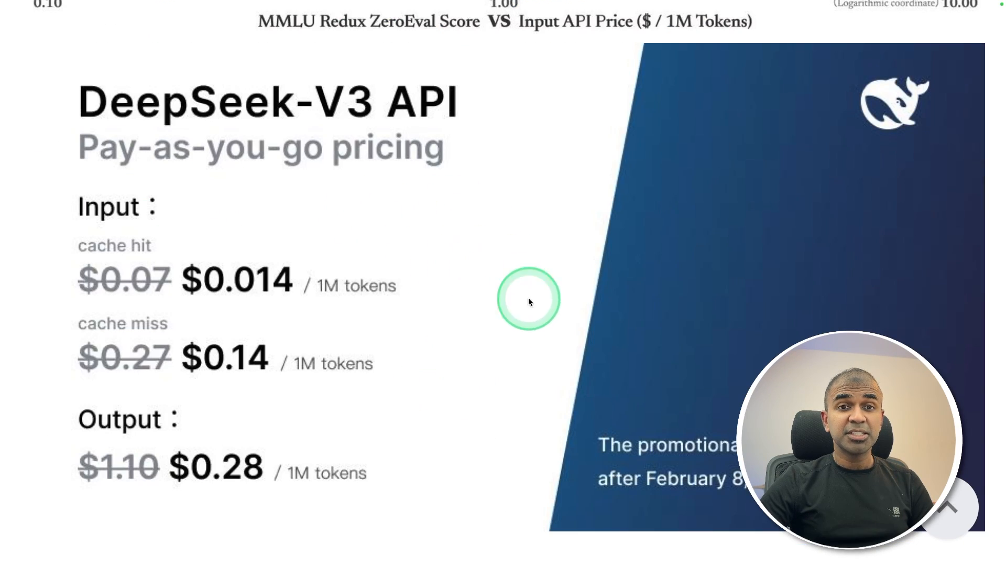
pyautogui.moveTo(493, 454)
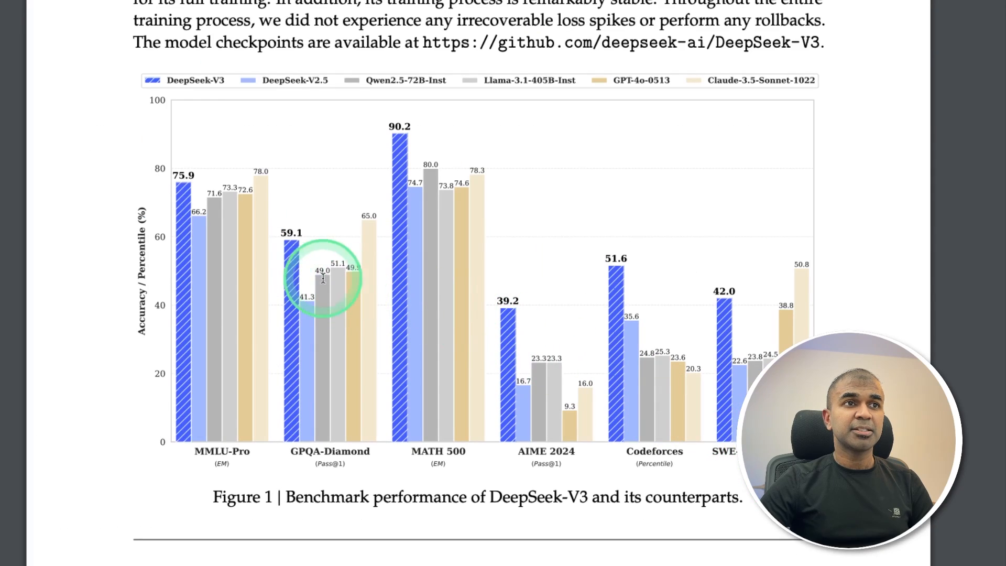
pyautogui.moveTo(520, 395)
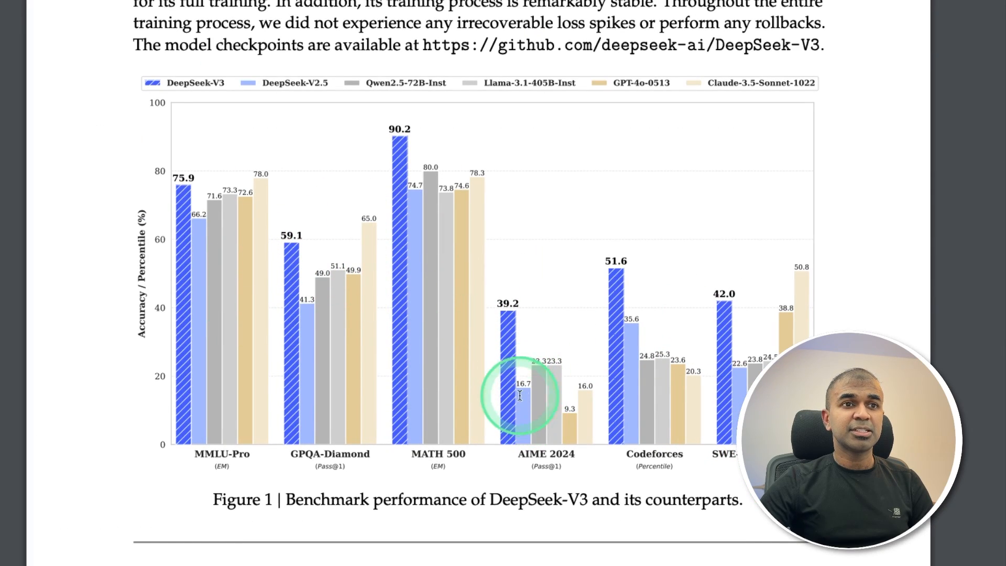
# - Reach Figure 2's DeepSeekMoE and Multi-Head Latent Attention diagram, then switch to the YouTube channel
pyautogui.scroll(-3)
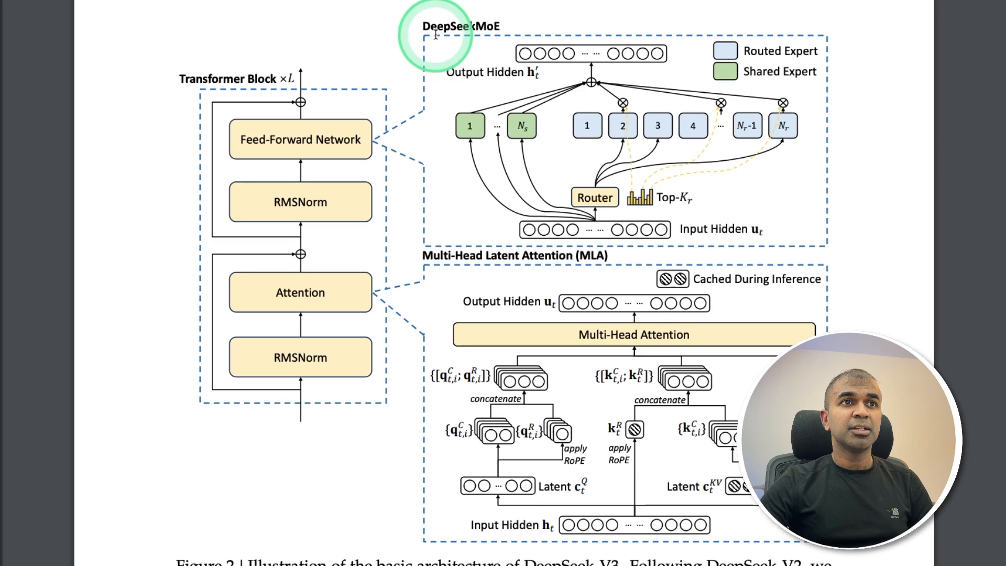
pyautogui.moveTo(502, 50)
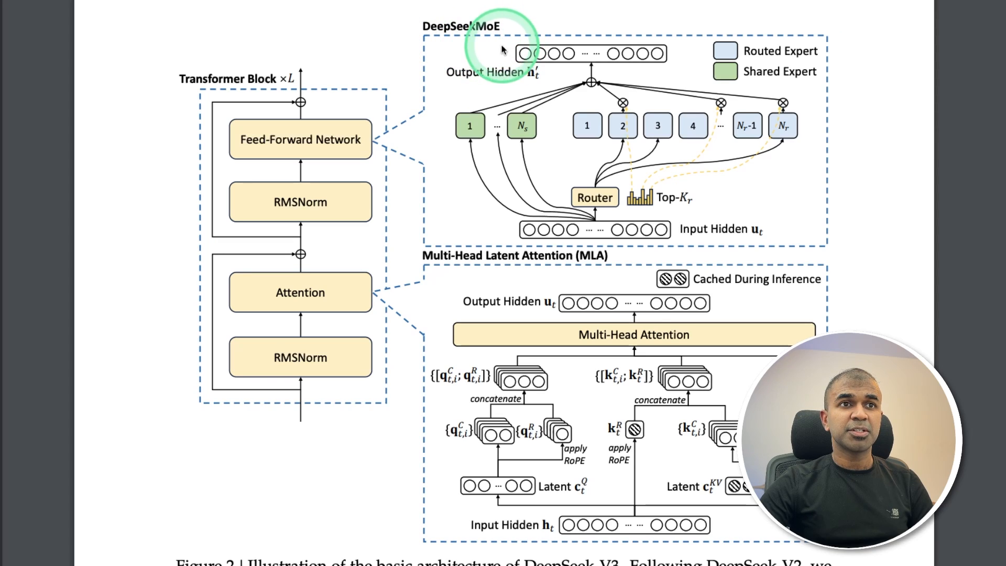
pyautogui.moveTo(607, 118)
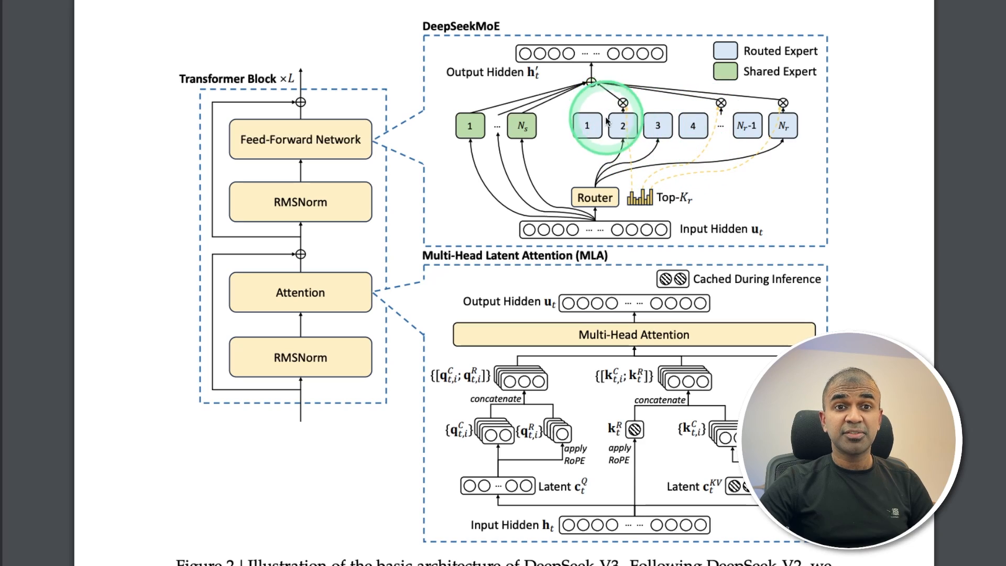
pyautogui.click(22, 13)
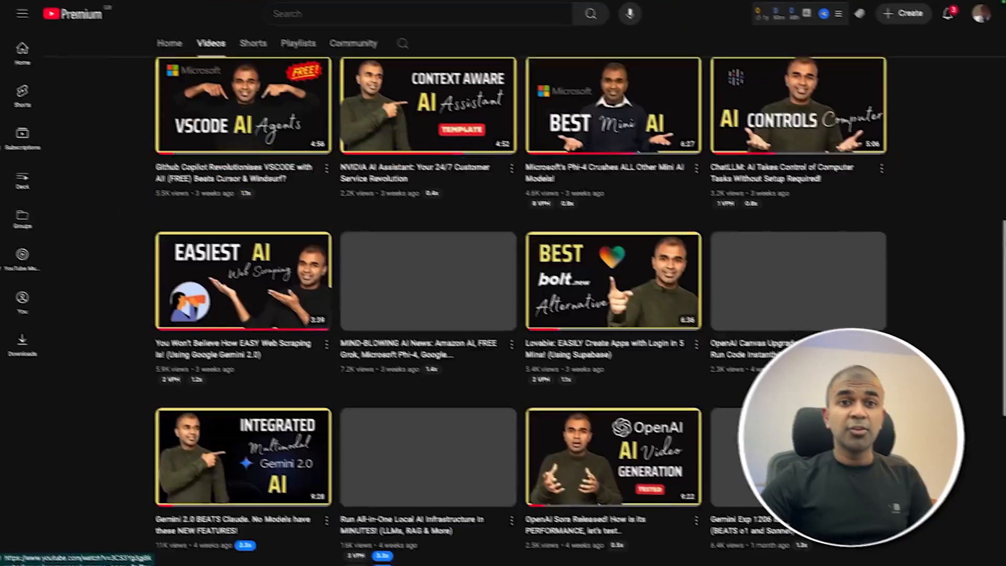
# - Open the 'Build AI Agents with 5 Lines of Code!' video from the channel's Videos grid
pyautogui.scroll(-3)
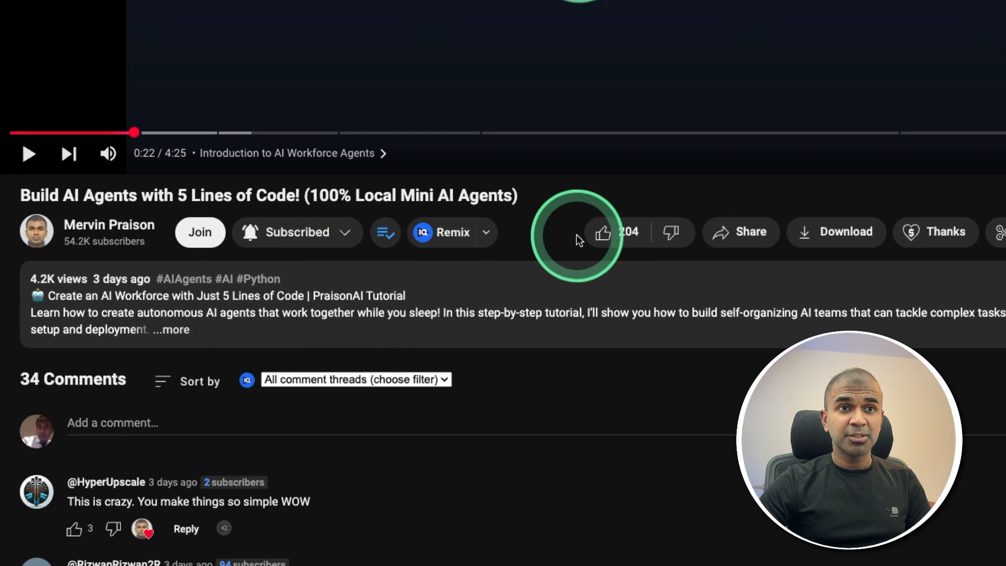
pyautogui.click(601, 233)
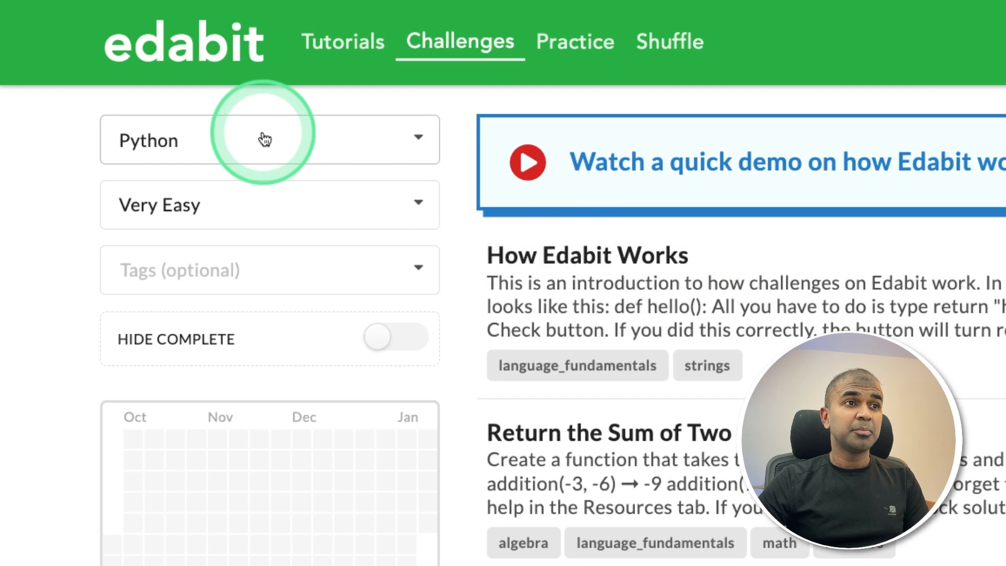
# - Filter Edabit Python challenges to Very Hard and read through the Identity Matrix challenge
pyautogui.click(270, 204)
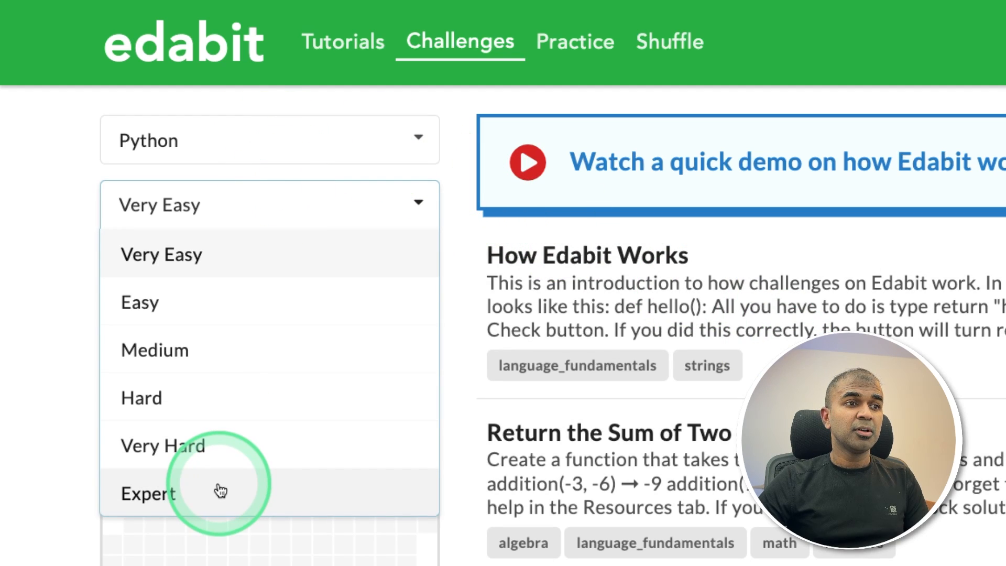
pyautogui.click(162, 446)
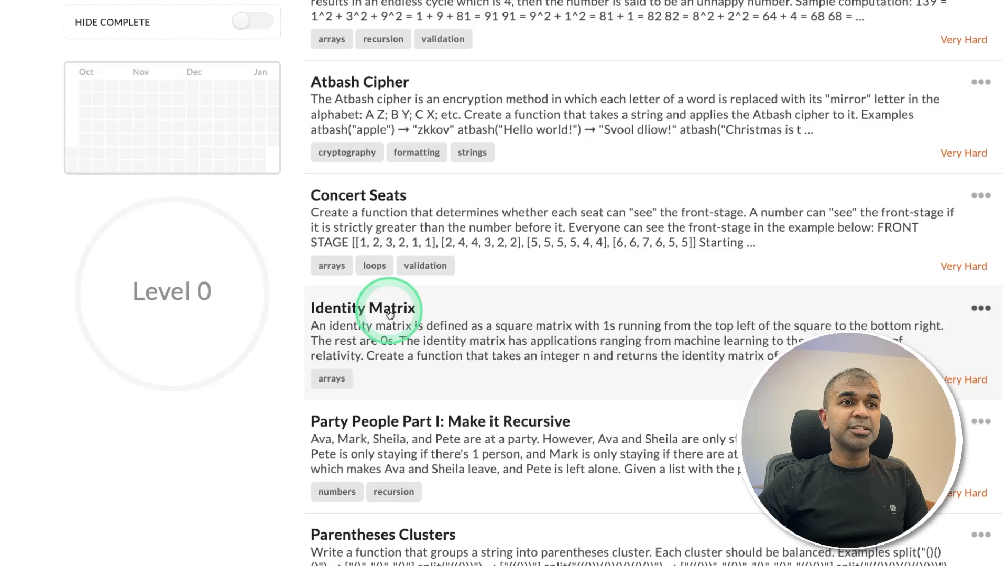
pyautogui.click(363, 307)
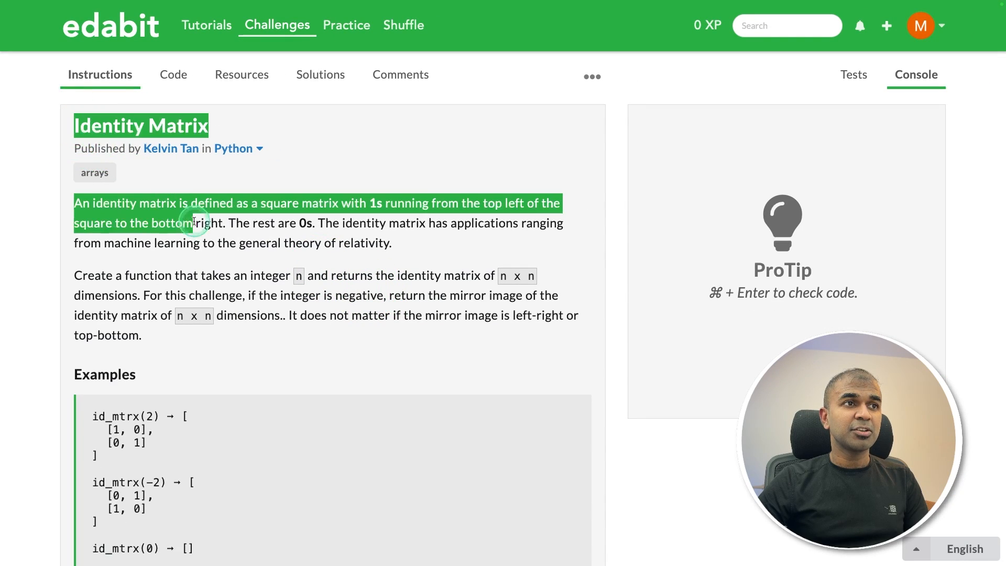
pyautogui.scroll(-3)
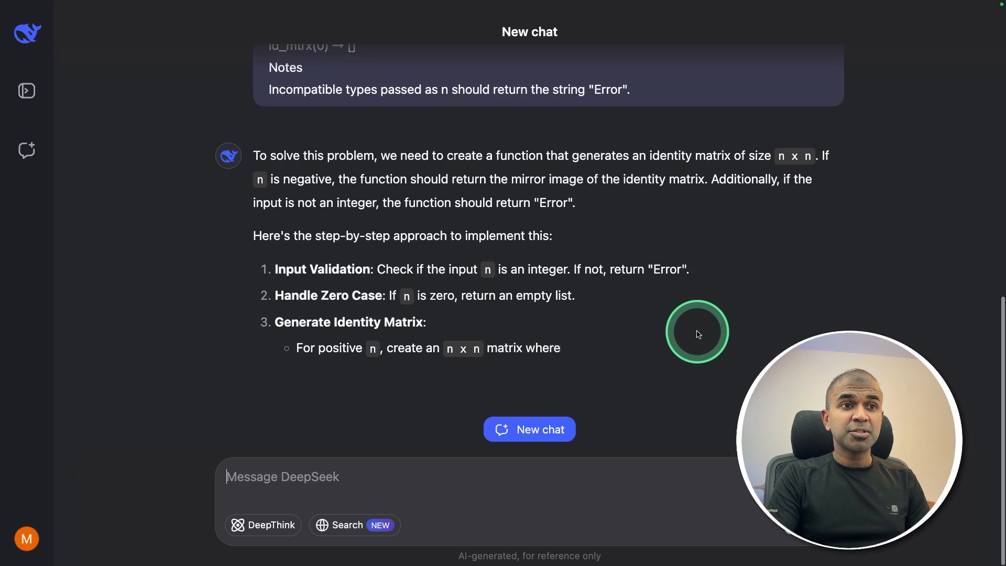
pyautogui.scroll(-3)
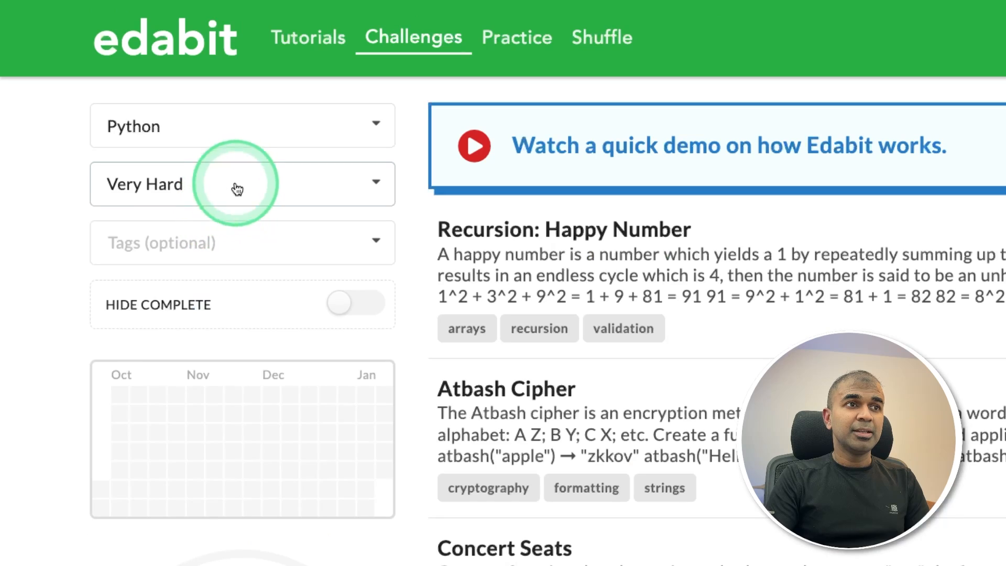
# - Review DeepSeek's Least Common Multiple fix replacing math.gcd with a custom GCD function after the AttributeError
pyautogui.scroll(-3)
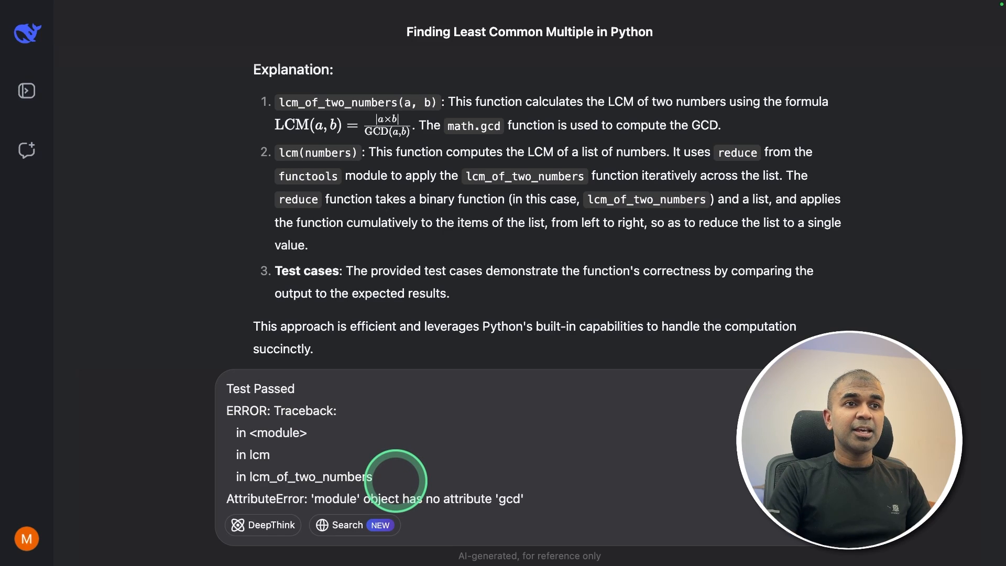
pyautogui.scroll(-3)
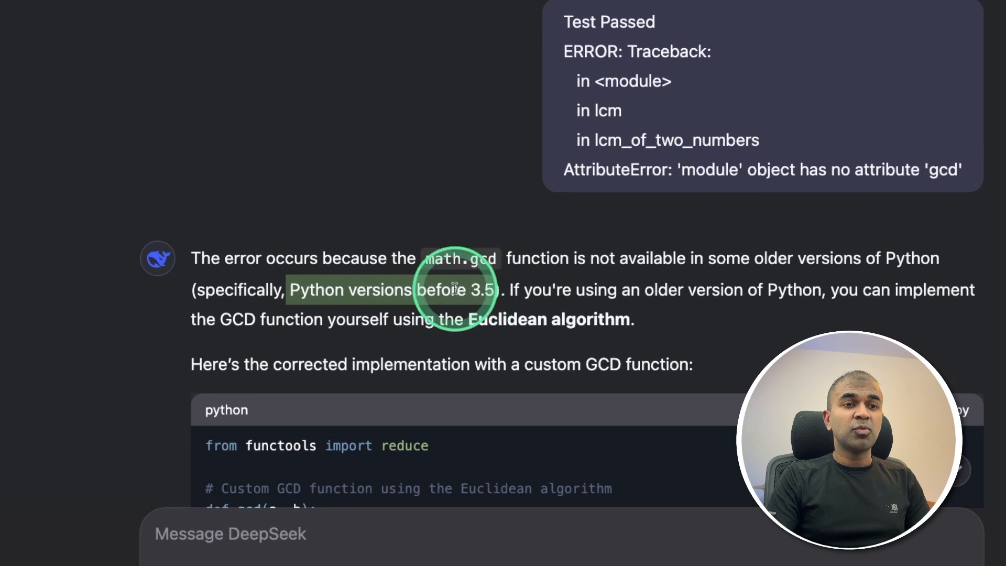
pyautogui.scroll(-3)
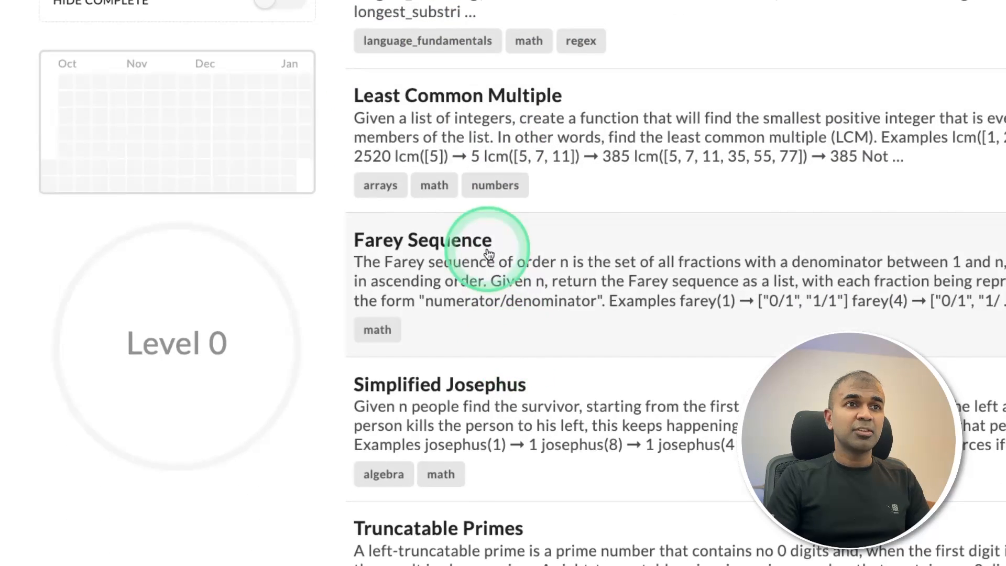
# - Open Farey Sequence and check DeepSeek's corrected solution using format() instead of f-strings in the Edabit editor
pyautogui.click(422, 239)
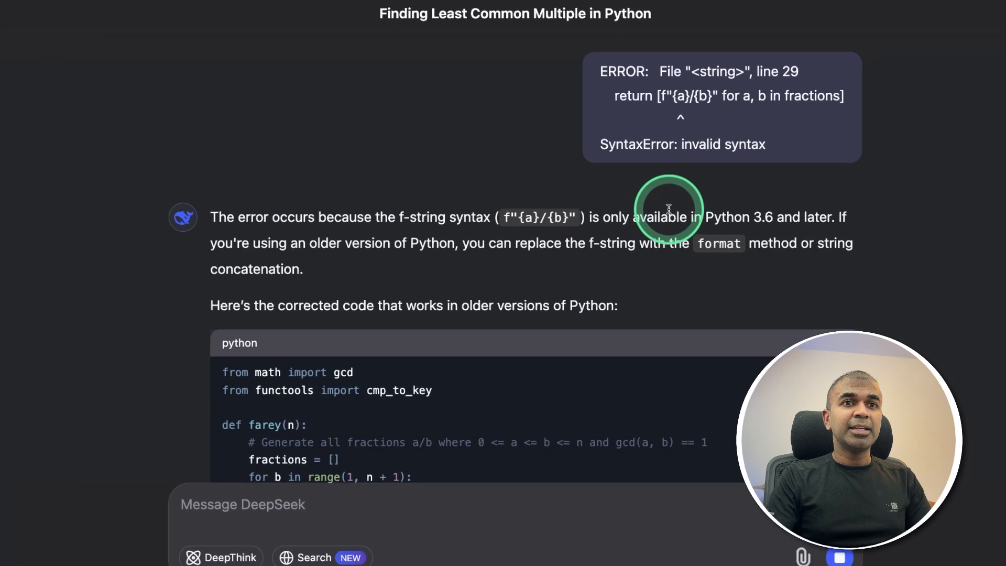
pyautogui.scroll(-3)
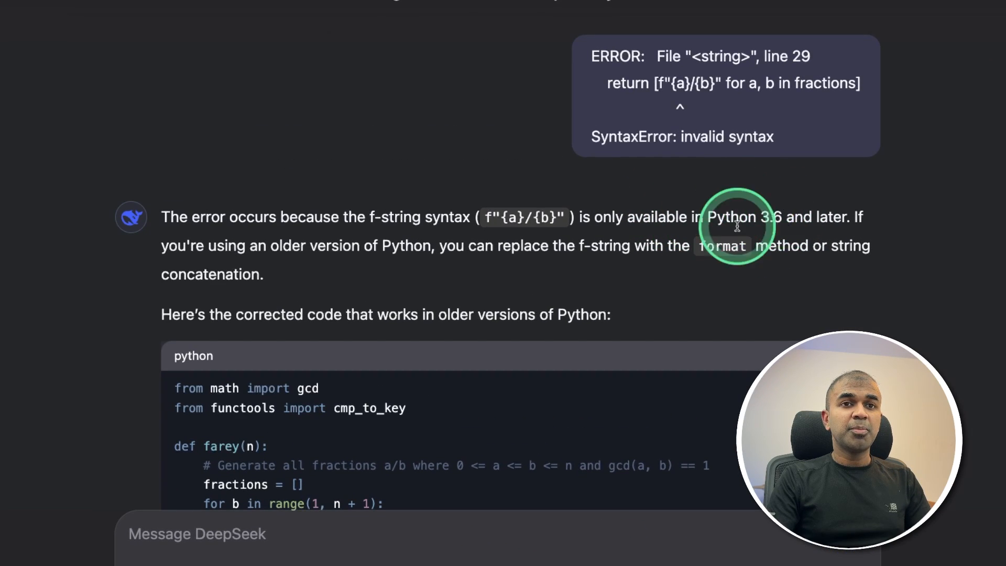
pyautogui.scroll(-3)
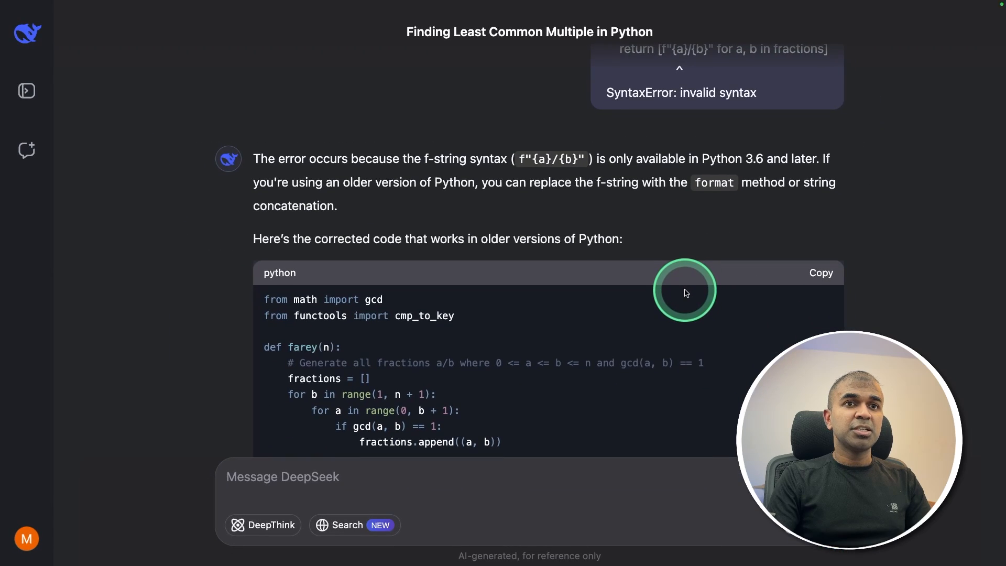
pyautogui.scroll(-3)
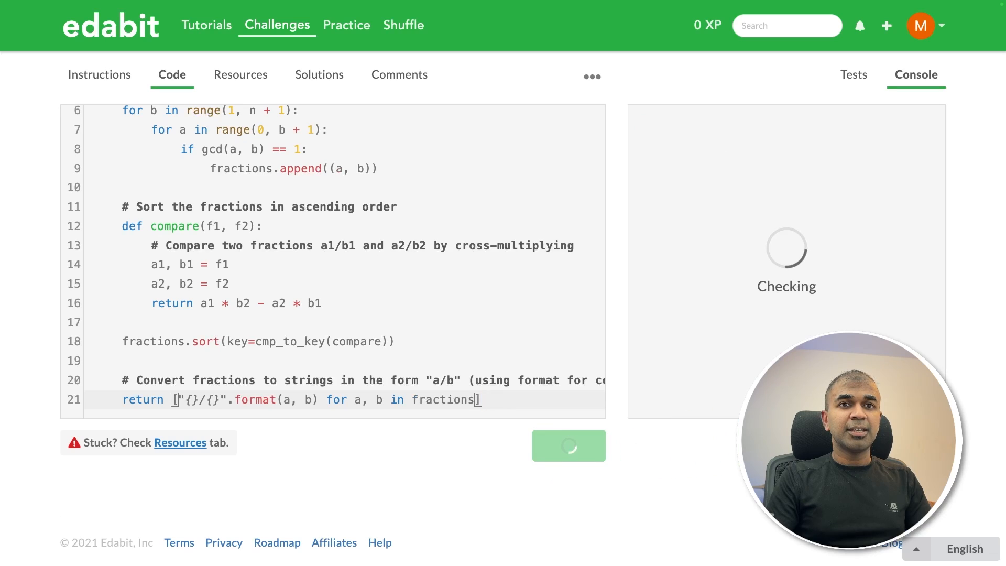
pyautogui.click(568, 446)
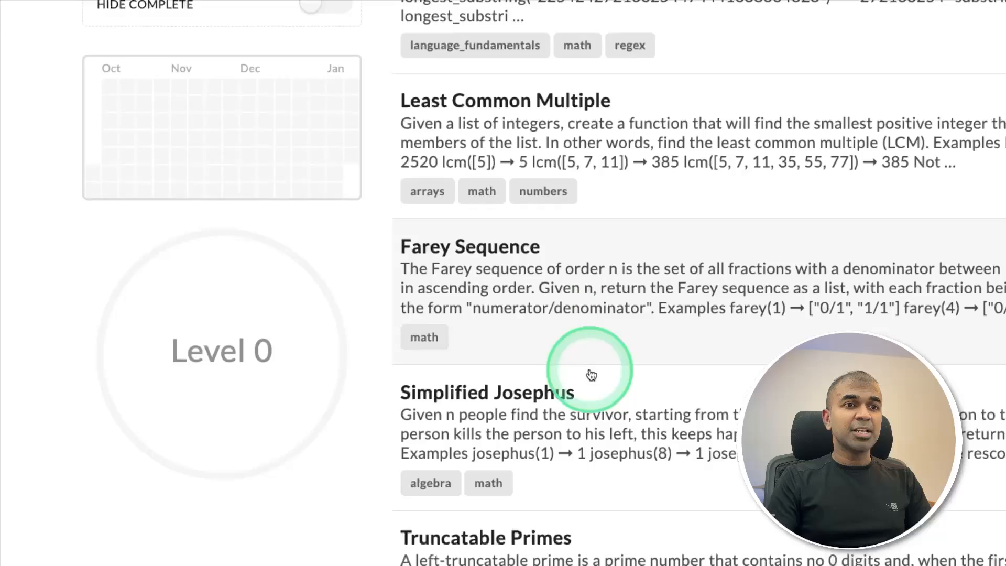
# - Get DeepSeek's ECG Sequence Index solution, then its corrected version defining its own gcd after the traceback
pyautogui.click(590, 375)
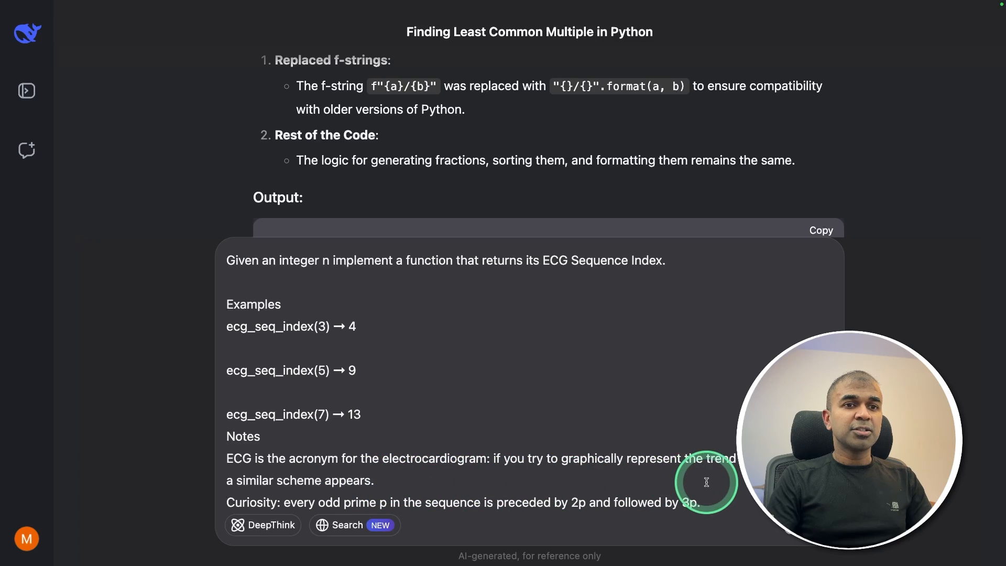
pyautogui.scroll(-3)
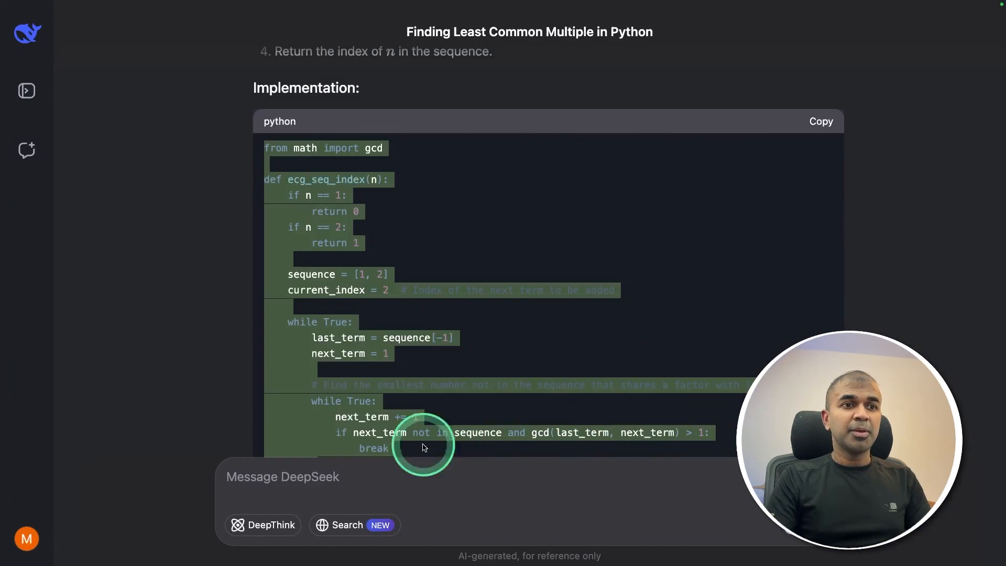
pyautogui.scroll(-3)
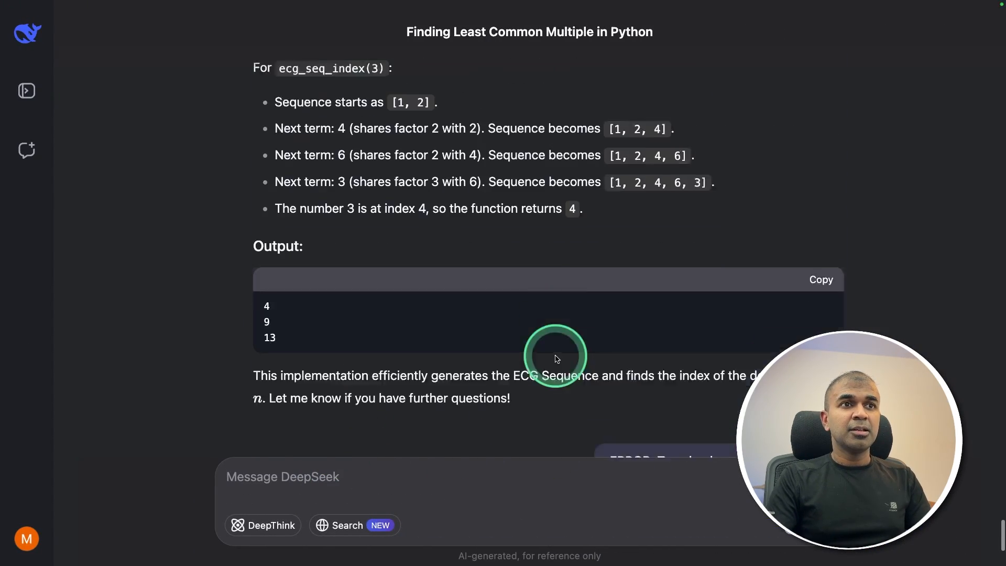
pyautogui.scroll(3)
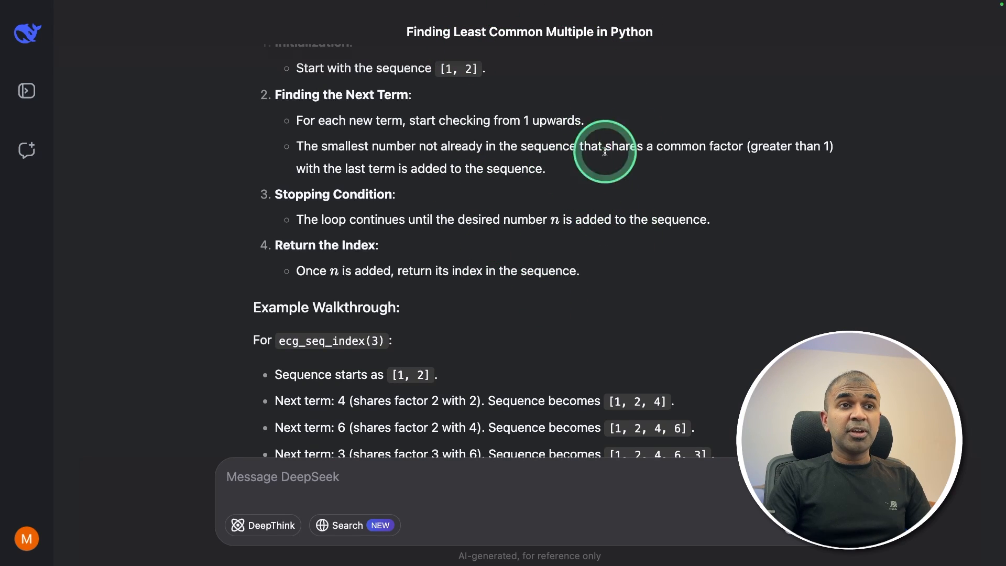
pyautogui.scroll(-3)
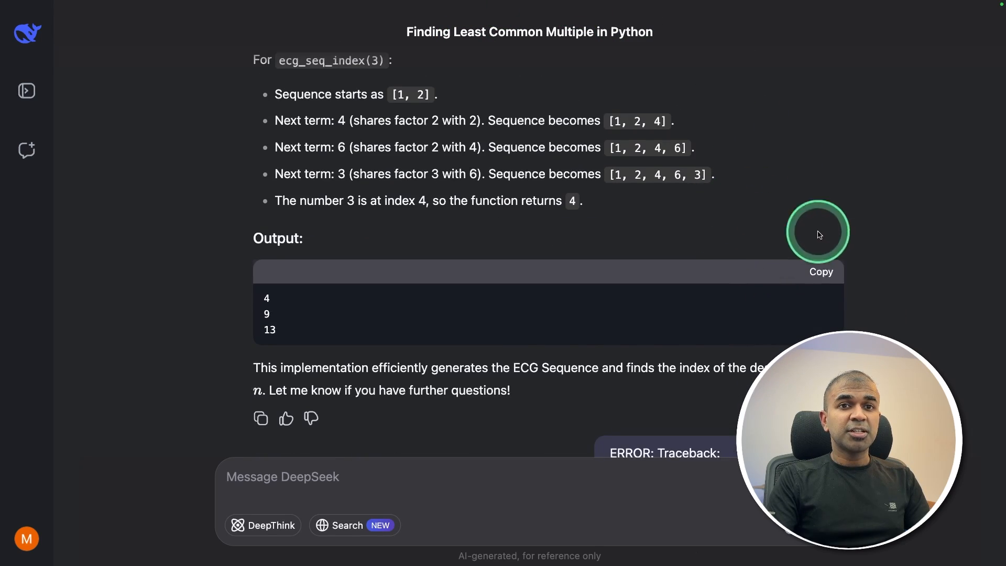
pyautogui.scroll(-3)
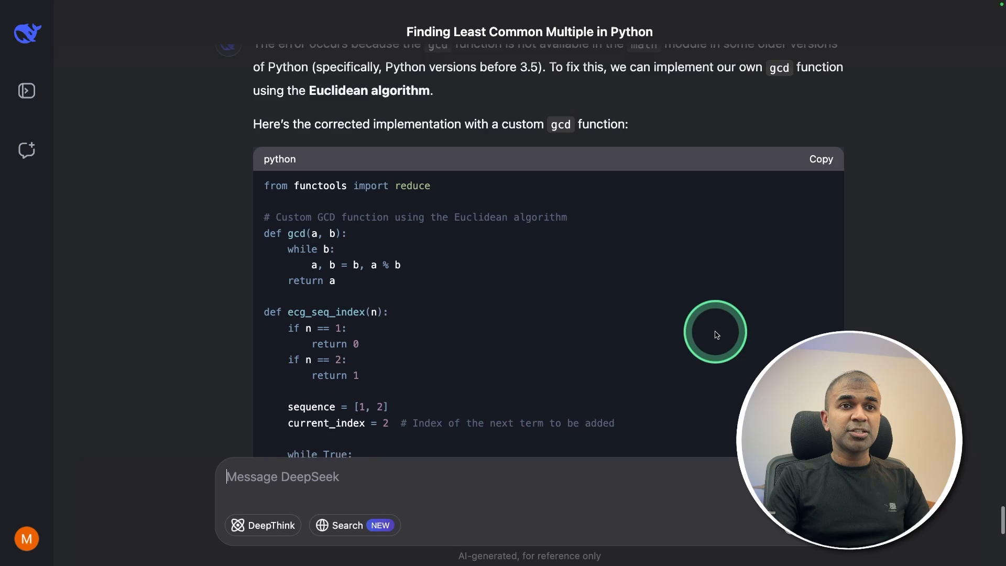
pyautogui.scroll(-3)
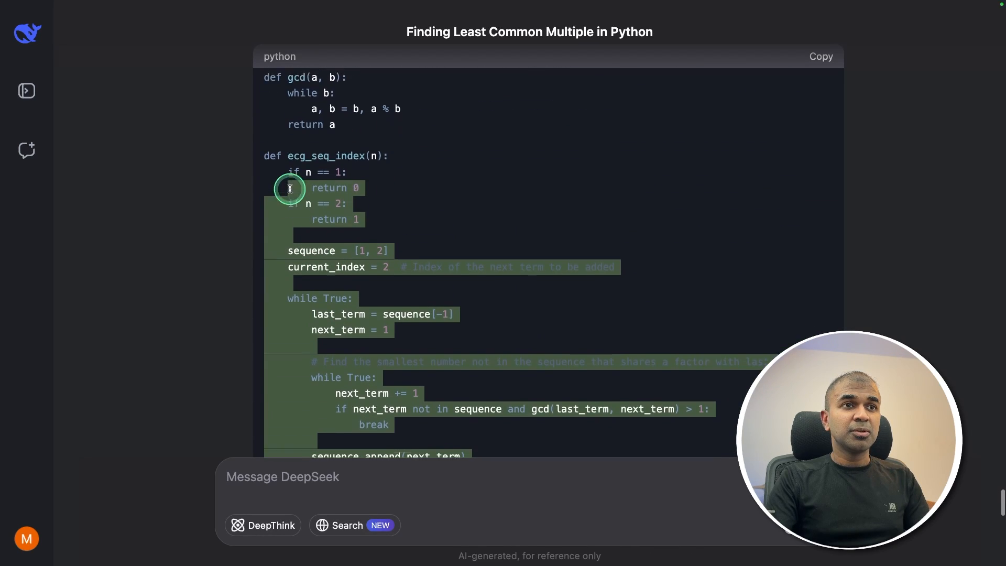
pyautogui.scroll(3)
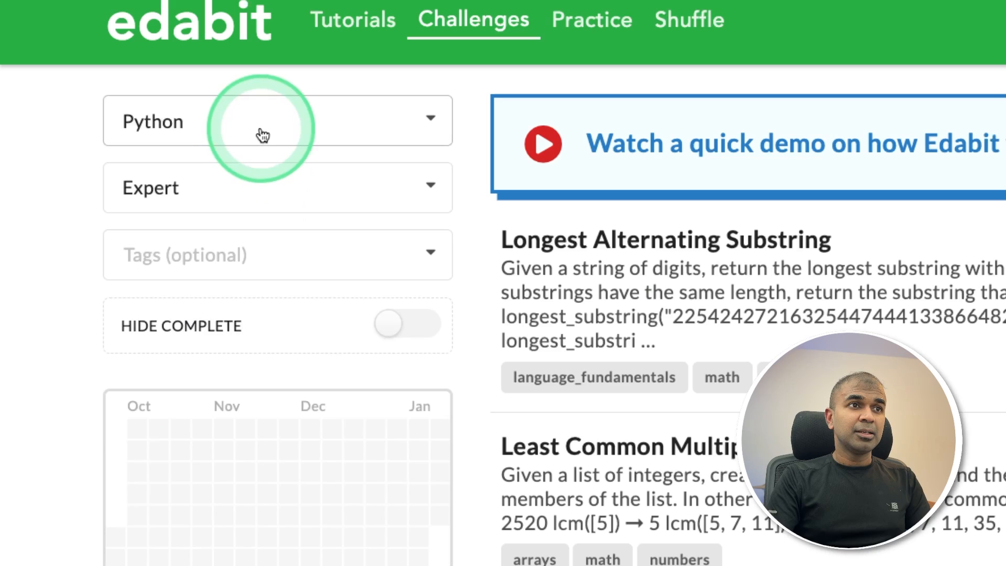
# - Switch Edabit to JavaScript challenges and open The Josephus Problem
pyautogui.click(277, 122)
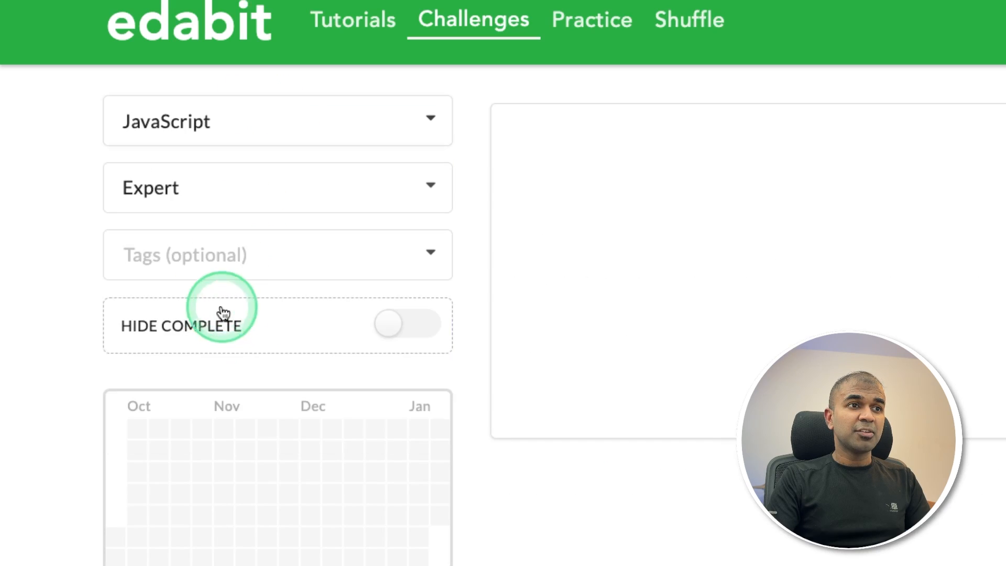
pyautogui.scroll(-3)
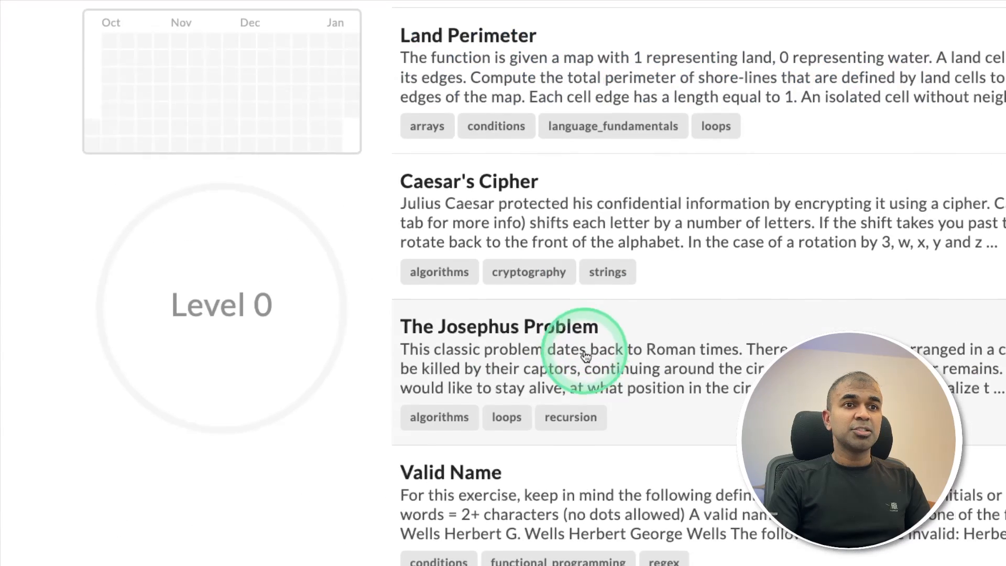
pyautogui.click(499, 326)
pyautogui.write('IN Jav')
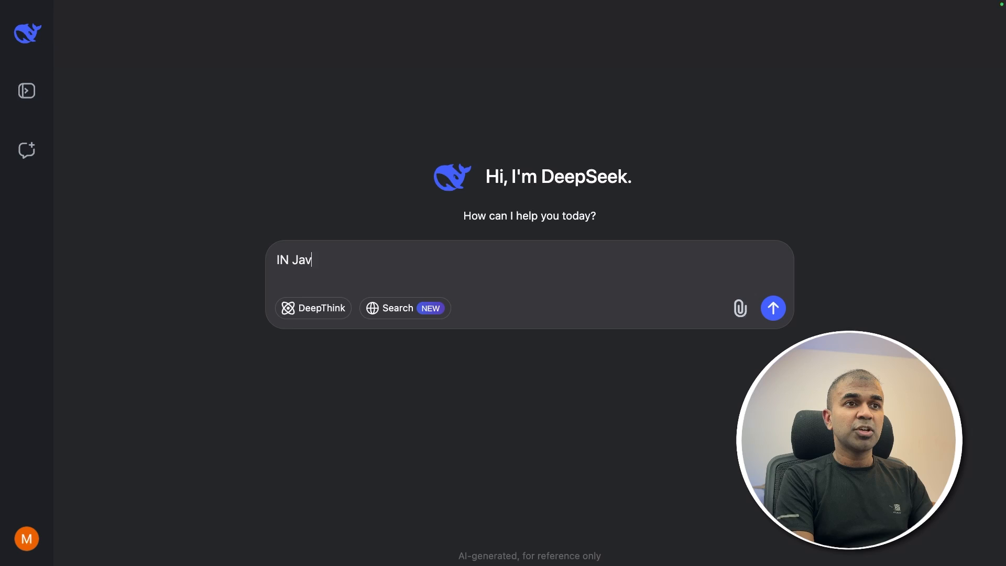
# - Get DeepSeek's JavaScript Josephus code, replace the starter code and pass all five tests
pyautogui.click(772, 308)
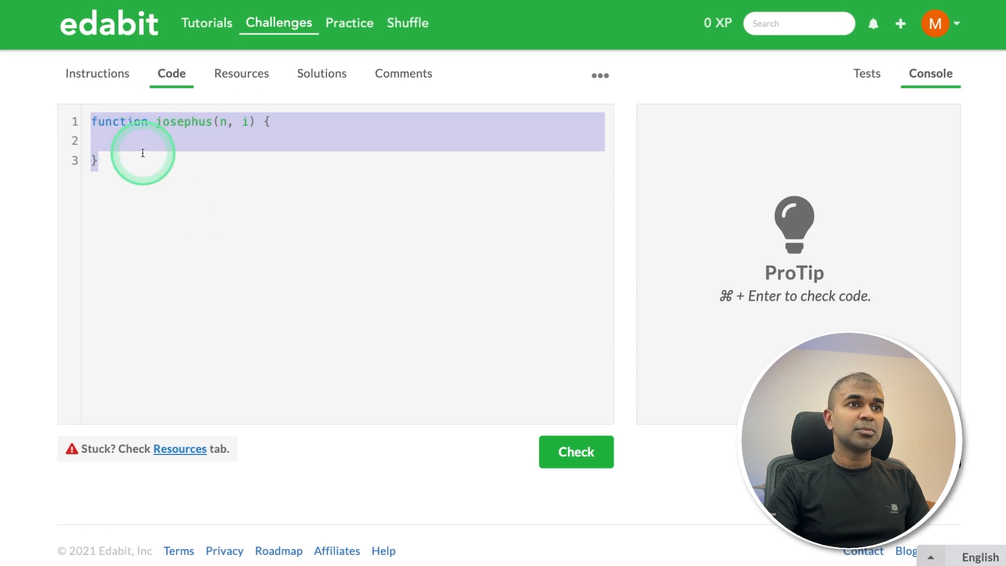
pyautogui.click(576, 452)
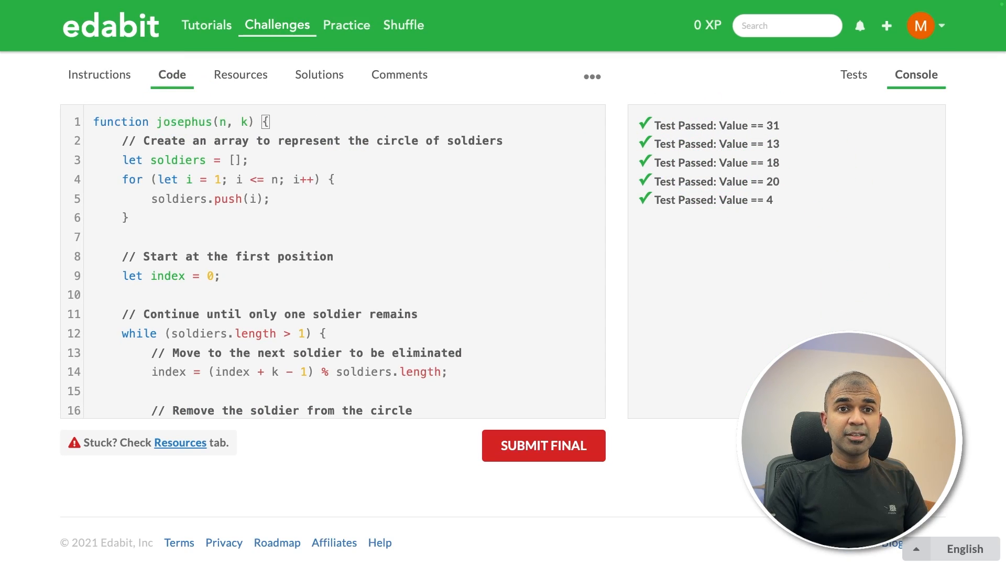
pyautogui.click(161, 143)
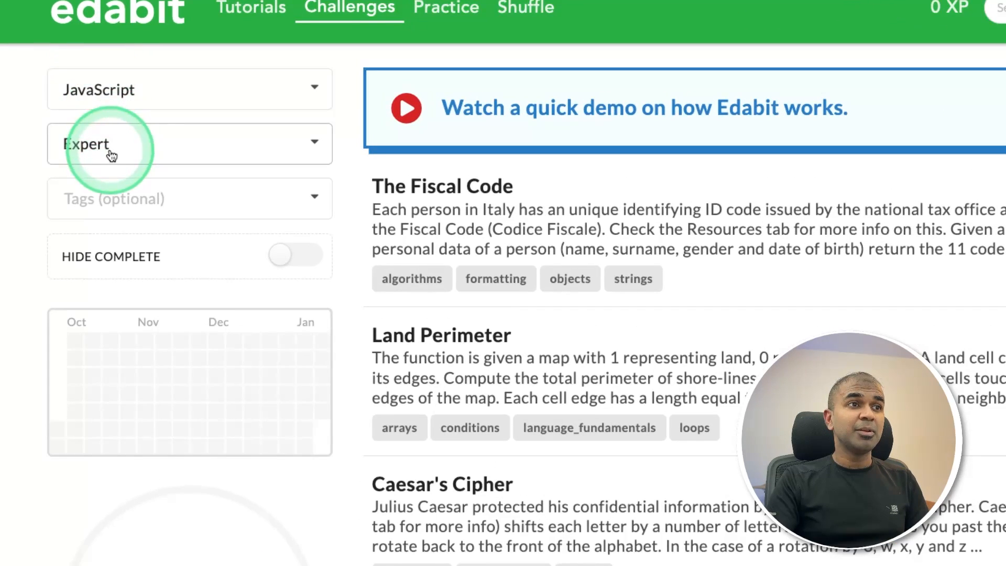
pyautogui.click(187, 144)
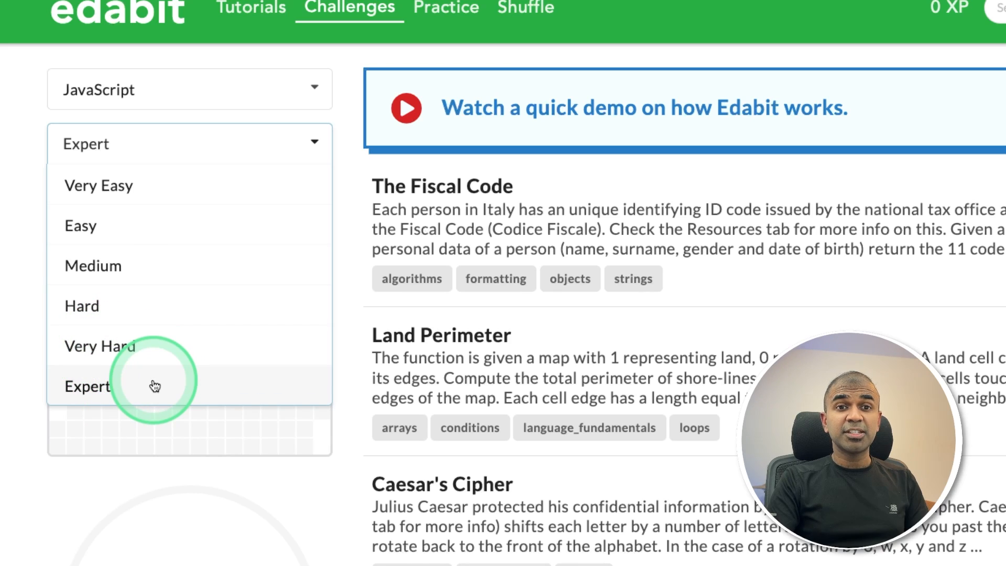
pyautogui.click(88, 386)
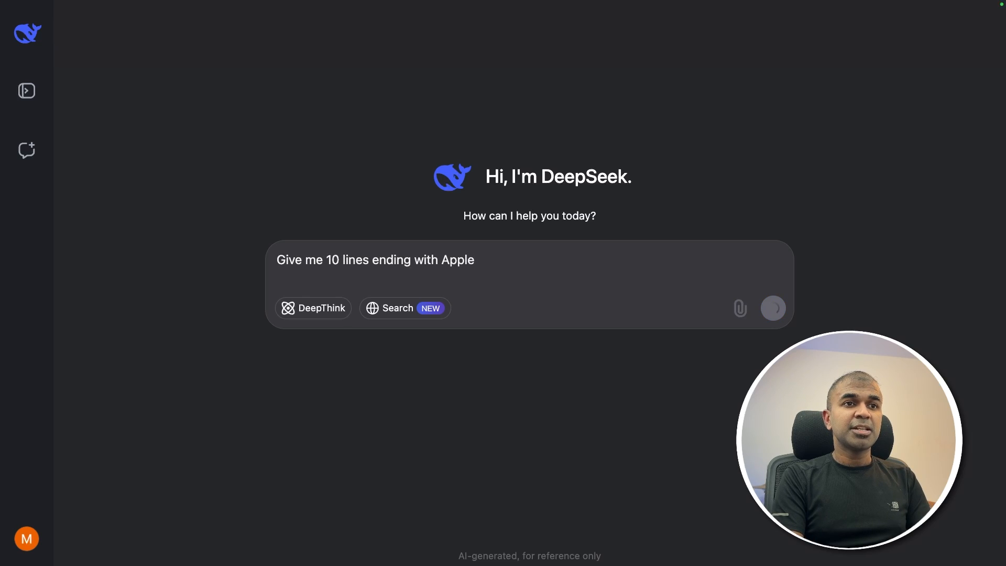
# - Get ten sentences ending with 'apple' from DeepSeek, then start a fresh conversation
pyautogui.click(773, 308)
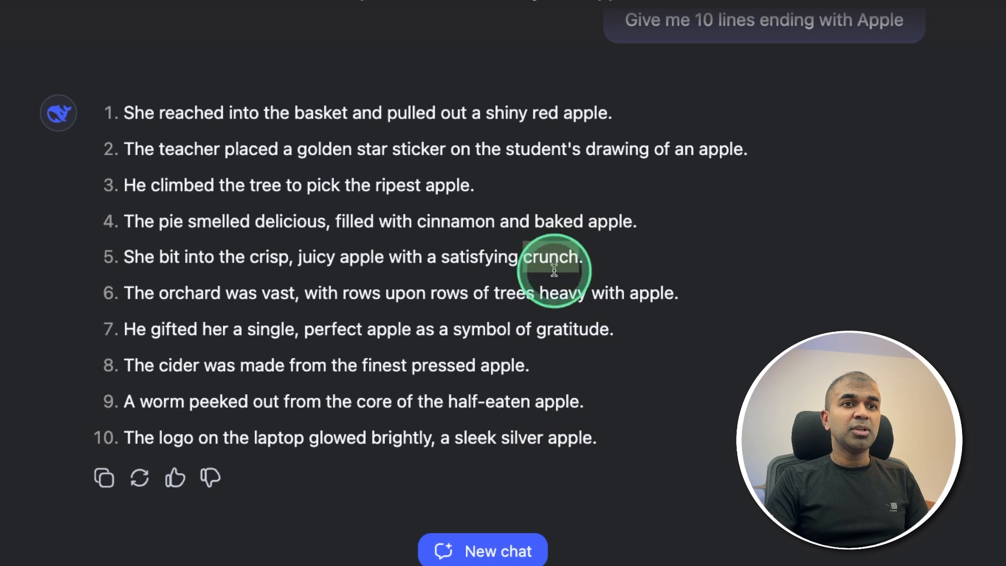
pyautogui.click(482, 550)
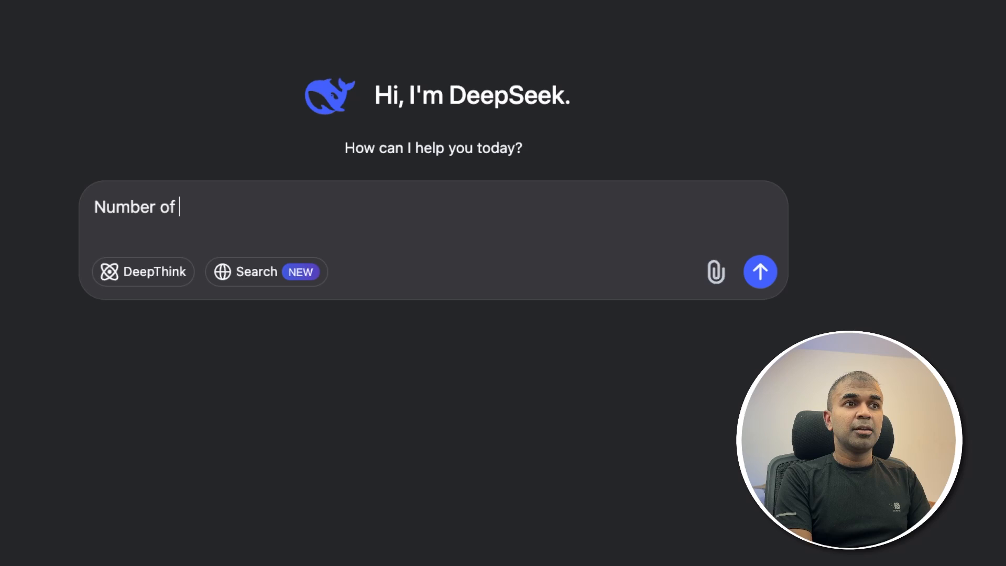
# - Ask DeepSeek how many r's are in the word strawberry
pyautogui.write("r's in the word Strawber")
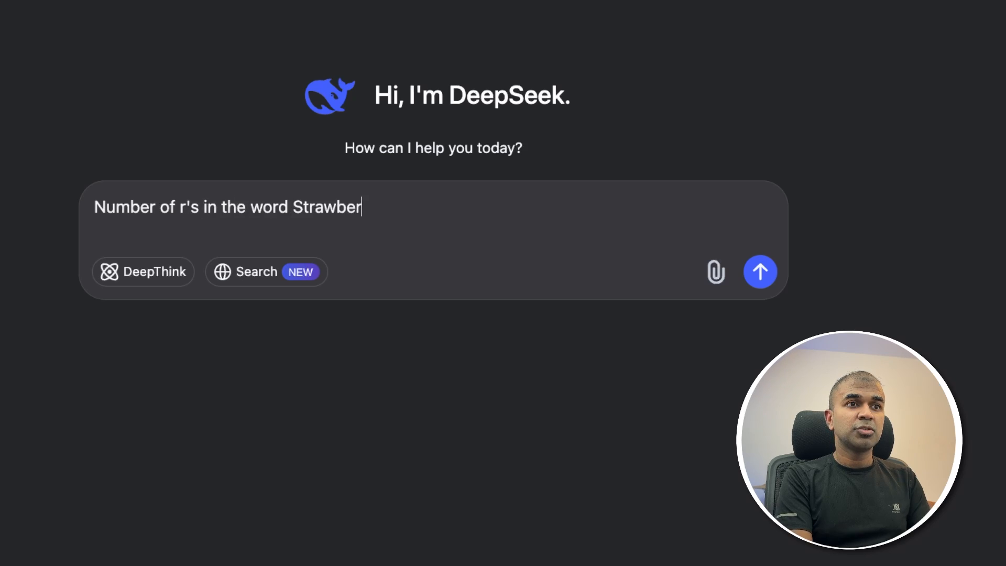
pyautogui.click(761, 271)
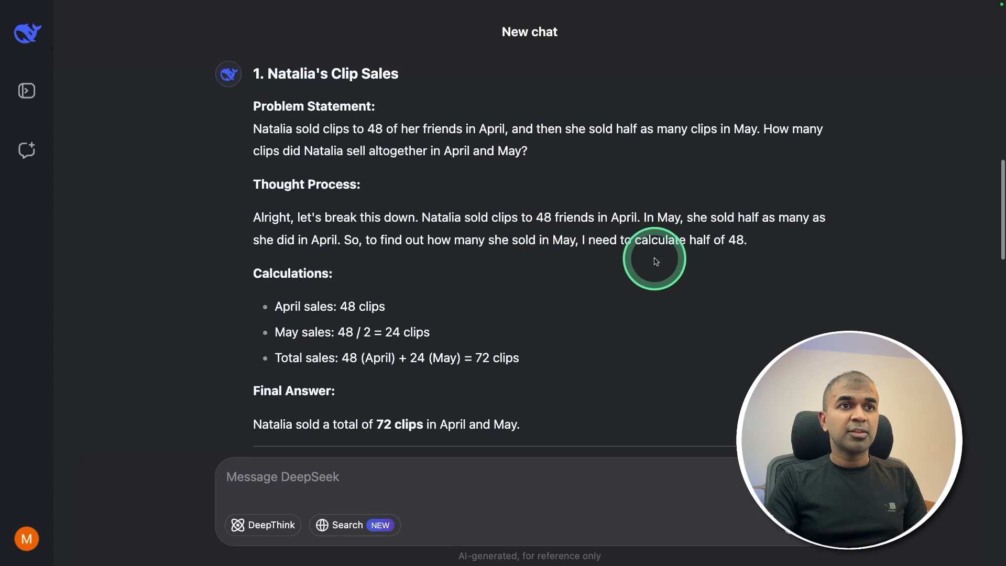
# - Scroll down DeepSeek's reply to the Julie reading problem to reach the 42-pages answer
pyautogui.scroll(-3)
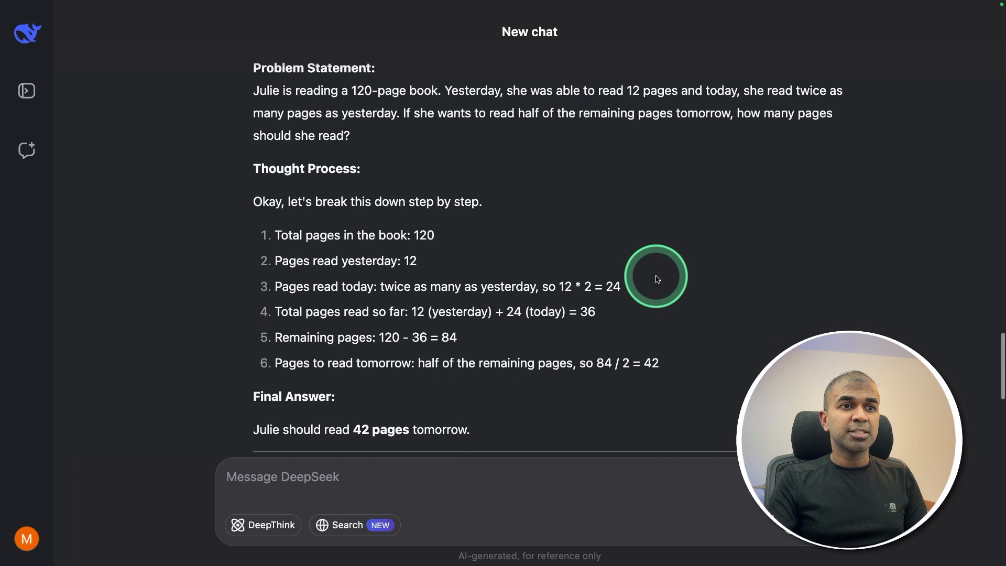
pyautogui.scroll(-3)
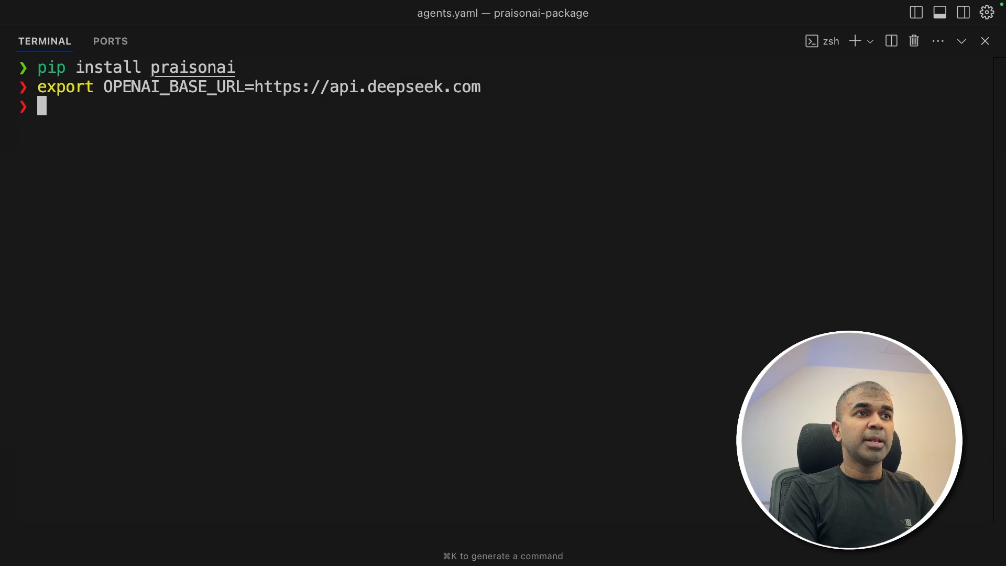
# - In the terminal export/unset LOGLEVEL, then bring up agents.yaml for the PraisonAI crew
pyautogui.write('export unset LOGLEVEL')
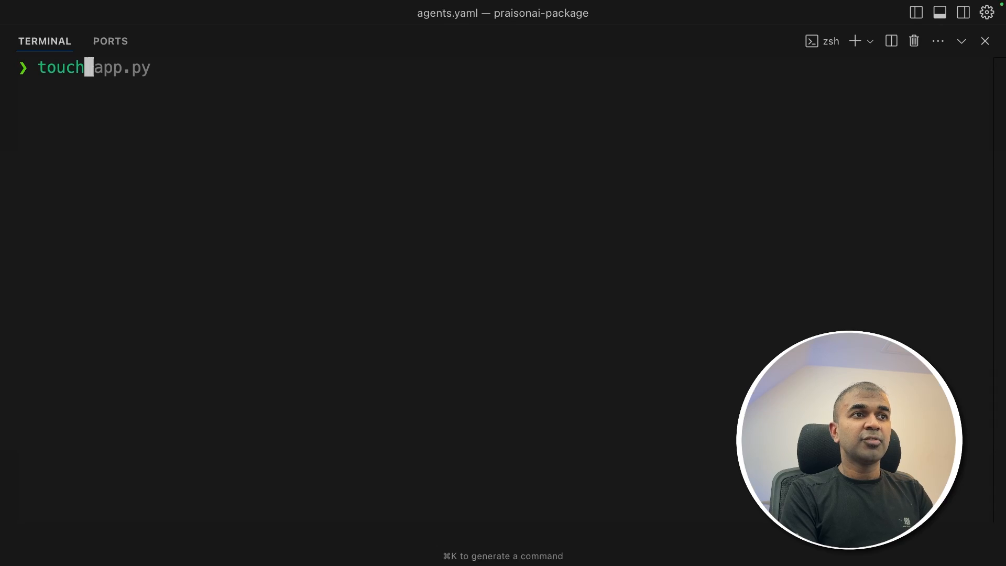
pyautogui.write('agents.yaml')
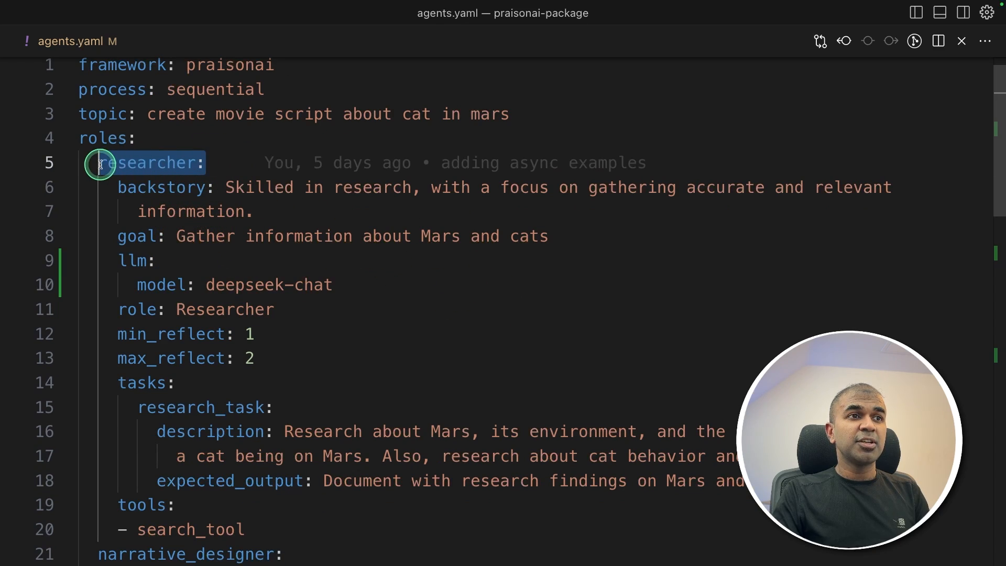
# - Scroll through agents.yaml to show the researcher, narrative_designer and scriptwriter roles on deepseek-chat with search_tool
pyautogui.scroll(-3)
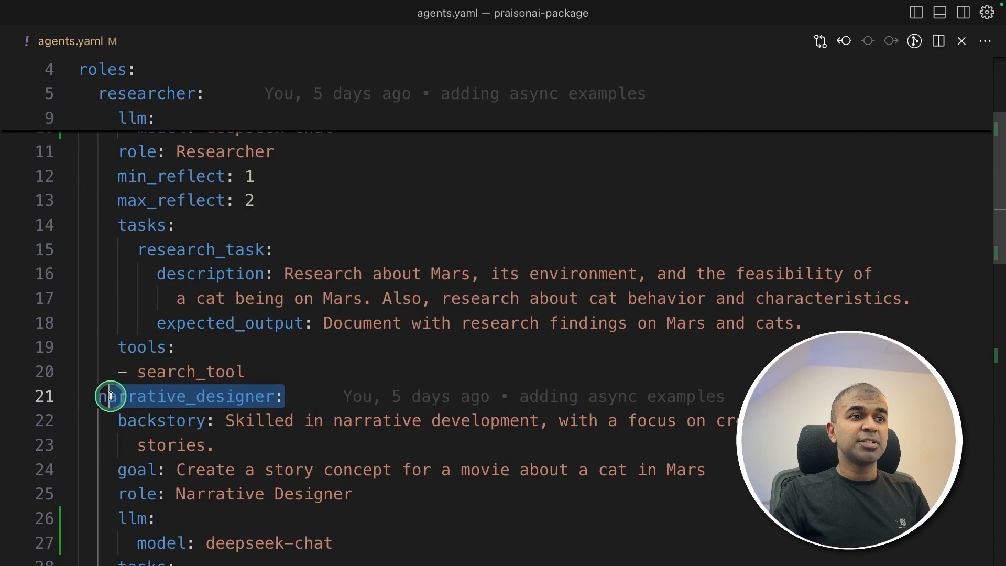
pyautogui.scroll(-3)
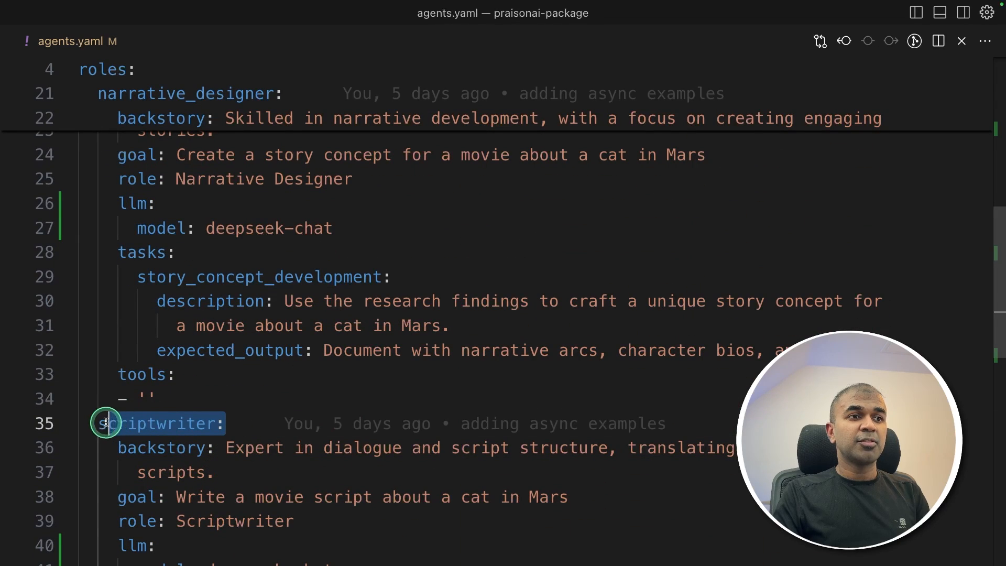
pyautogui.scroll(3)
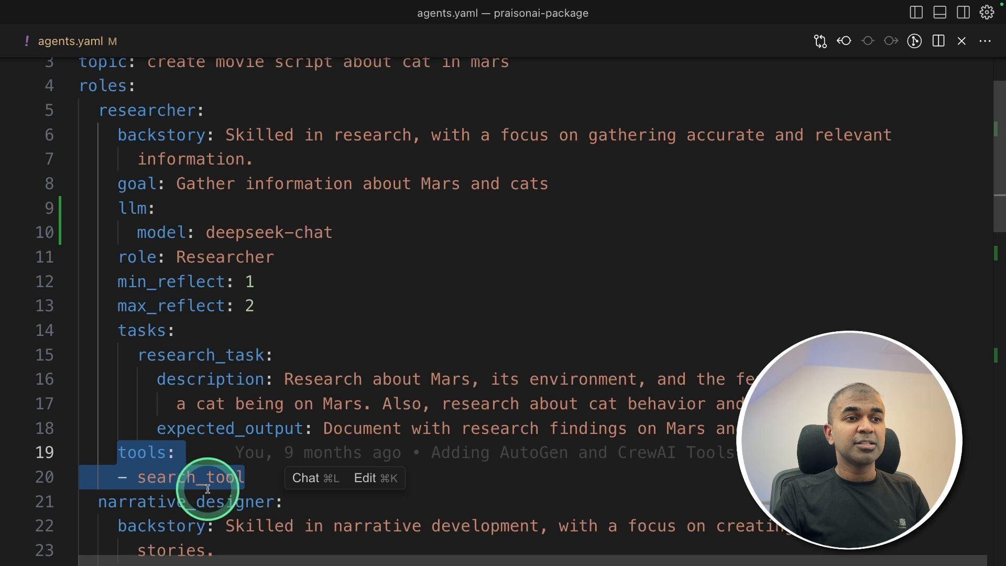
pyautogui.scroll(3)
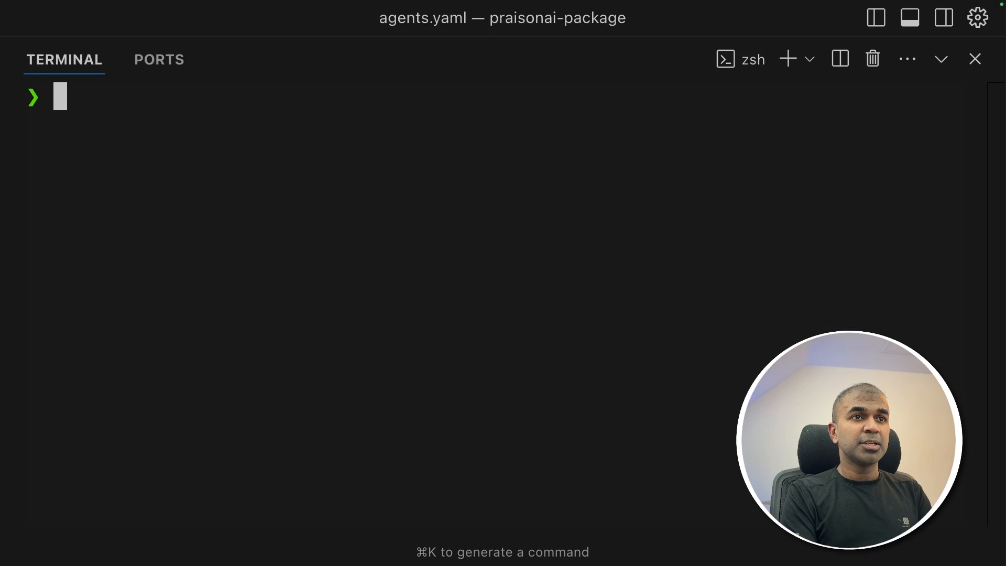
# - Run praisonai in the terminal and follow the Researcher's search_tool calls about Mars and cats on Mars
pyautogui.write('praisonai')
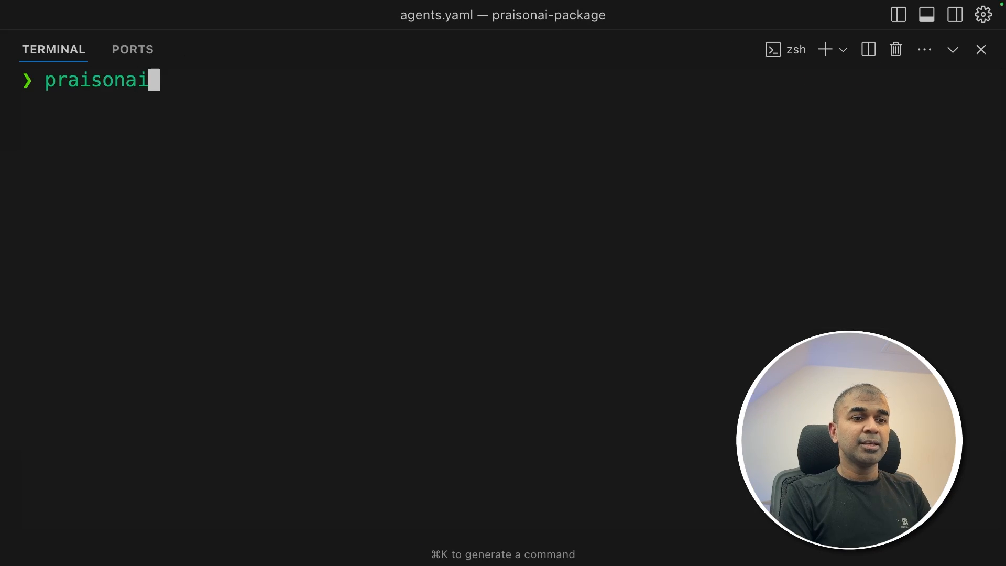
pyautogui.press('Return')
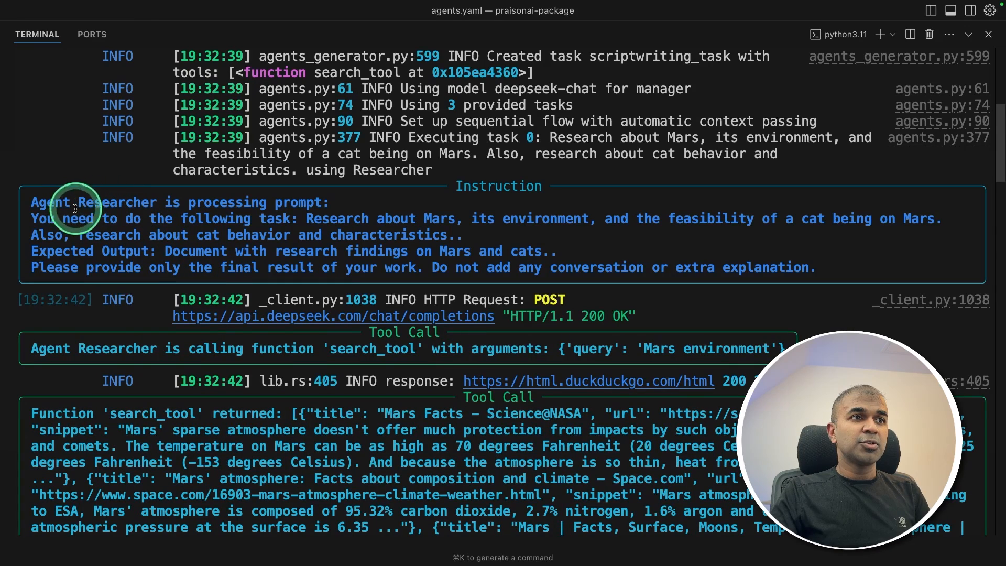
pyautogui.scroll(-3)
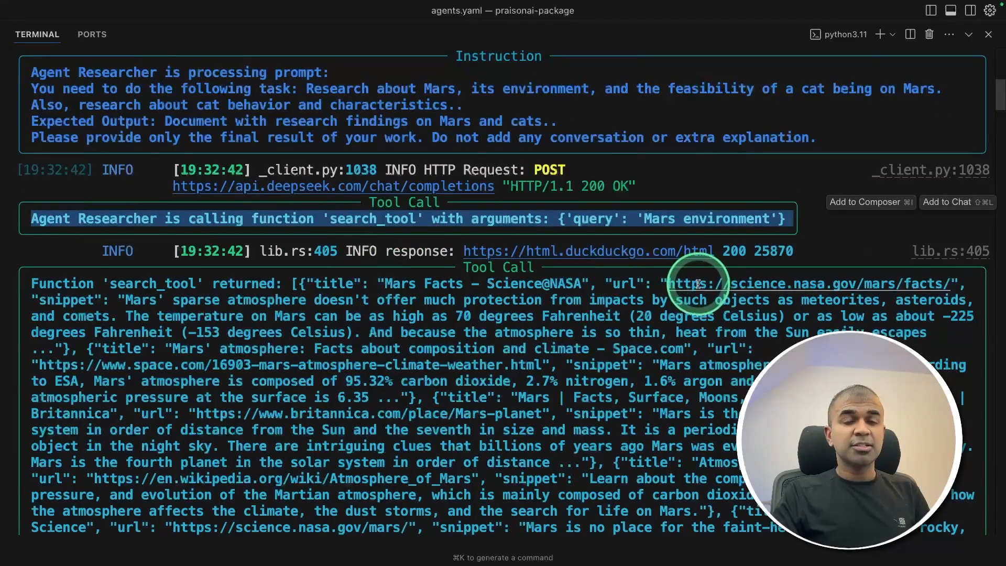
pyautogui.scroll(-3)
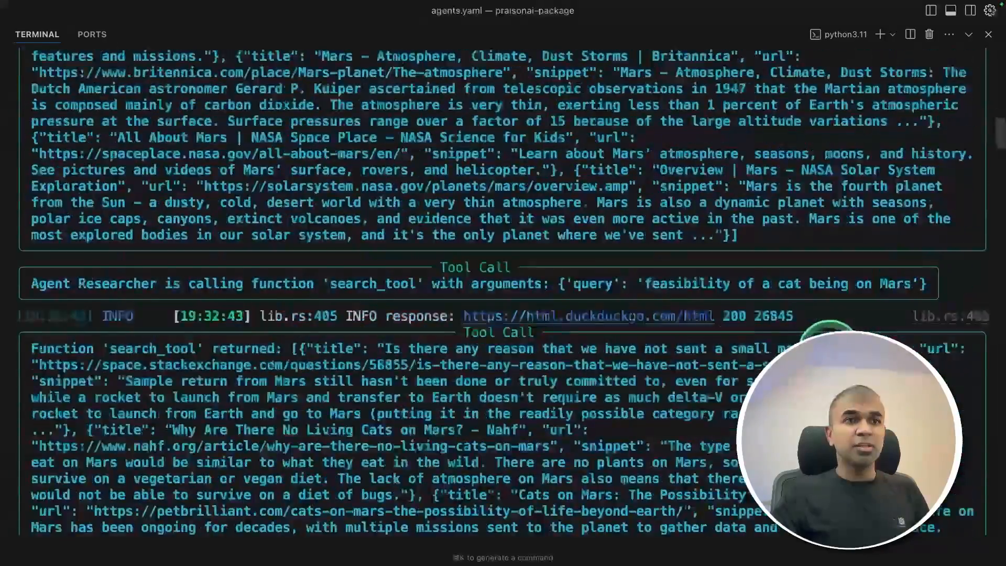
pyautogui.scroll(-3)
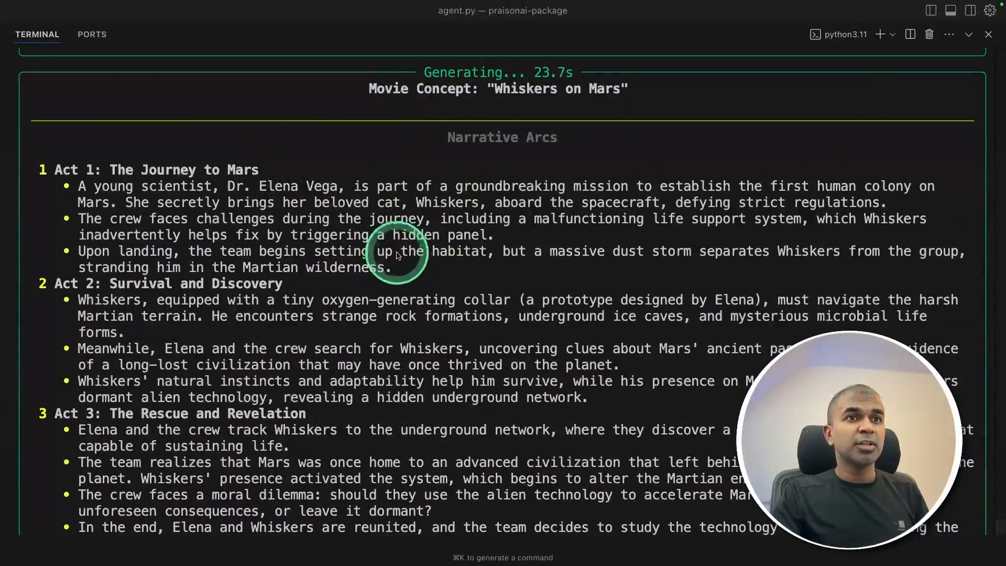
# - Scroll the terminal output through the 'Whiskers on Mars' concept: narrative arcs, character bios, settings, themes and tagline
pyautogui.scroll(-3)
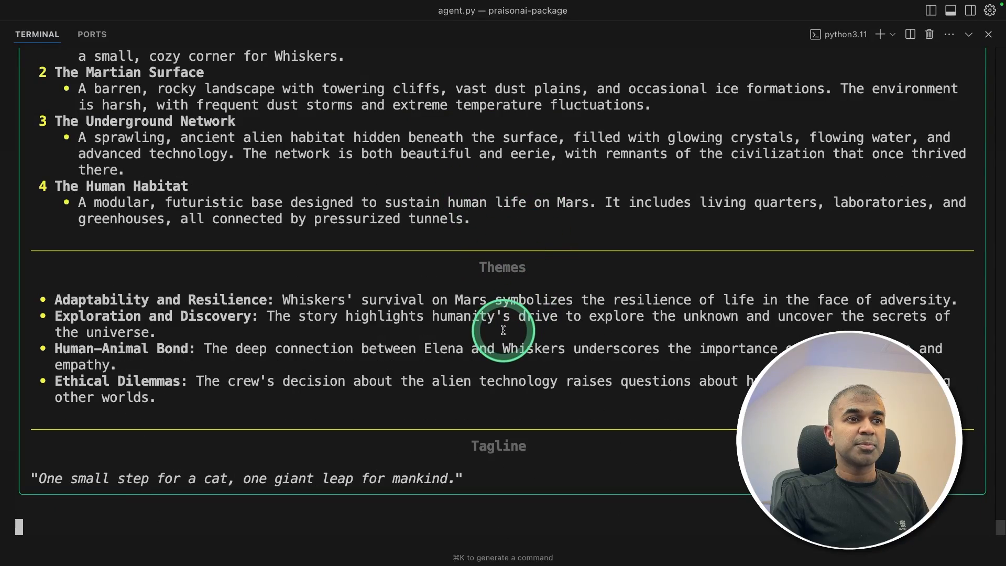
pyautogui.scroll(3)
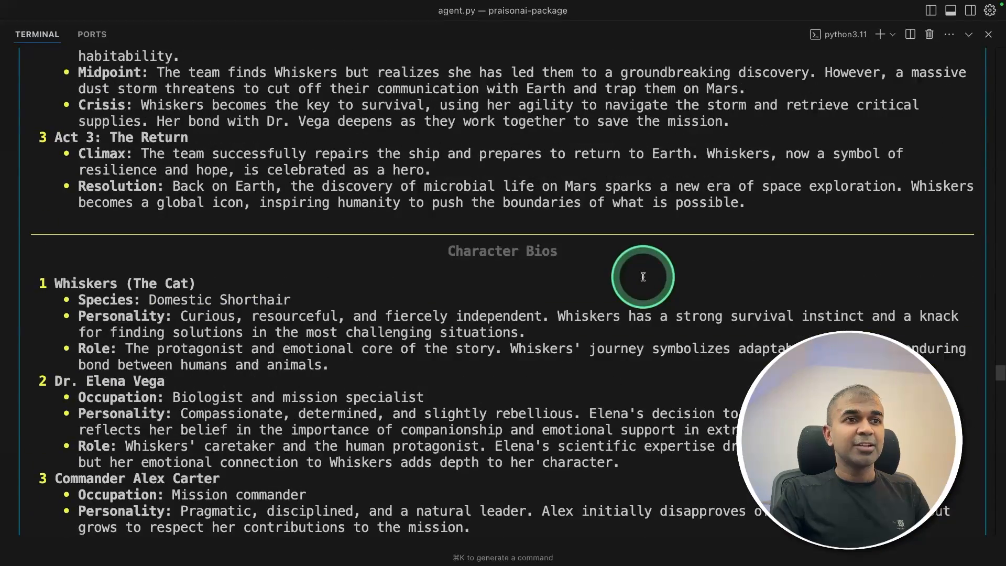
pyautogui.scroll(-3)
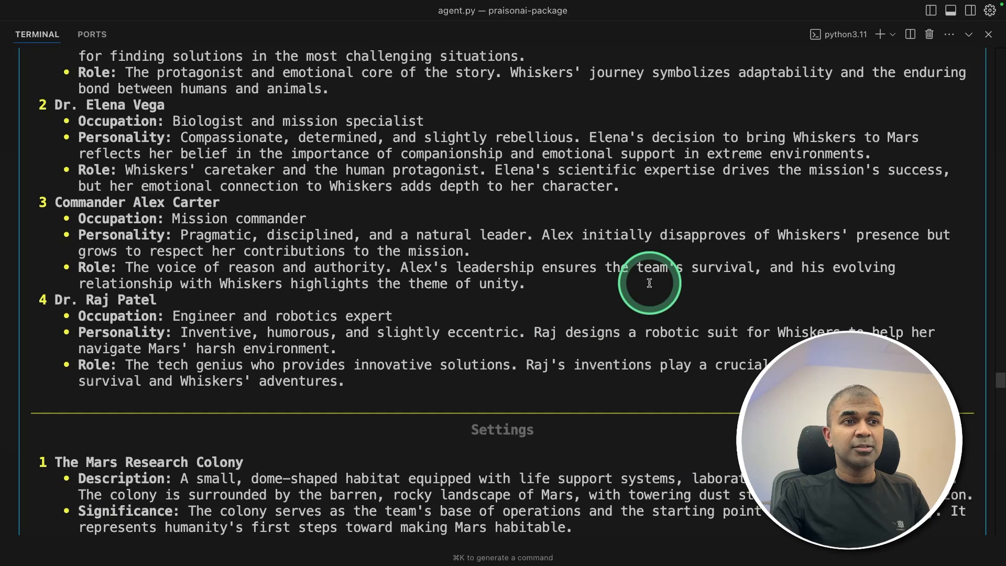
pyautogui.scroll(-3)
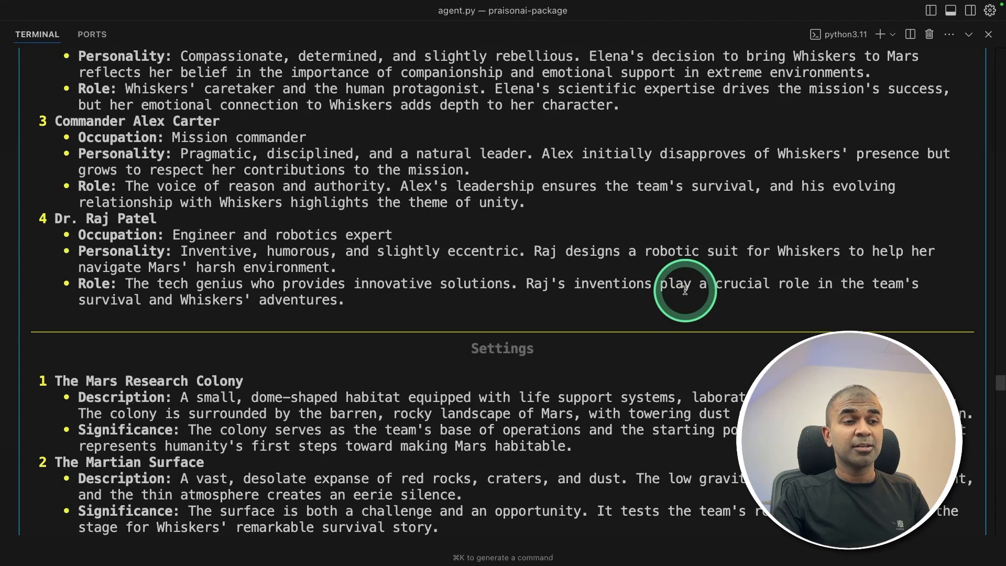
pyautogui.scroll(-3)
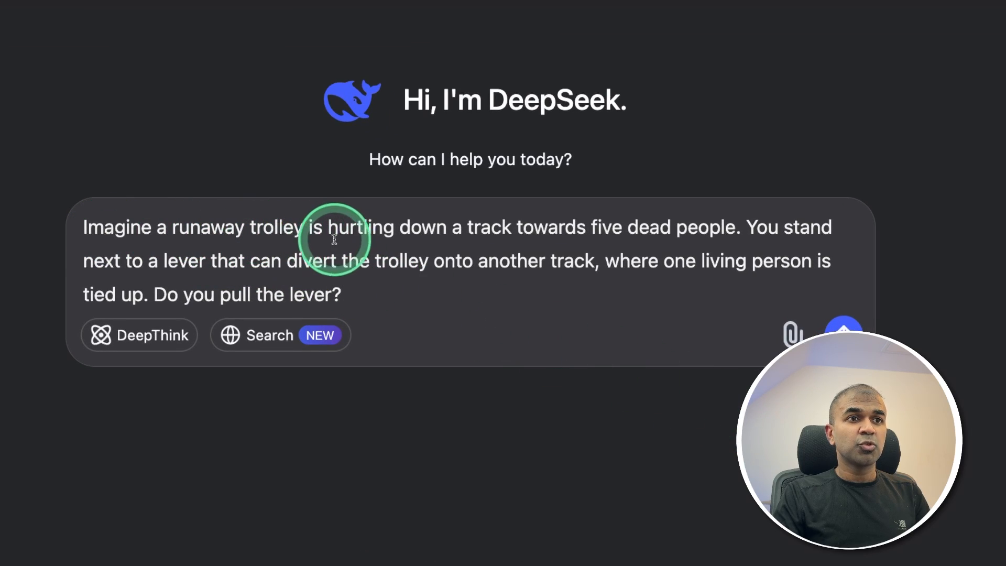
pyautogui.moveTo(724, 230)
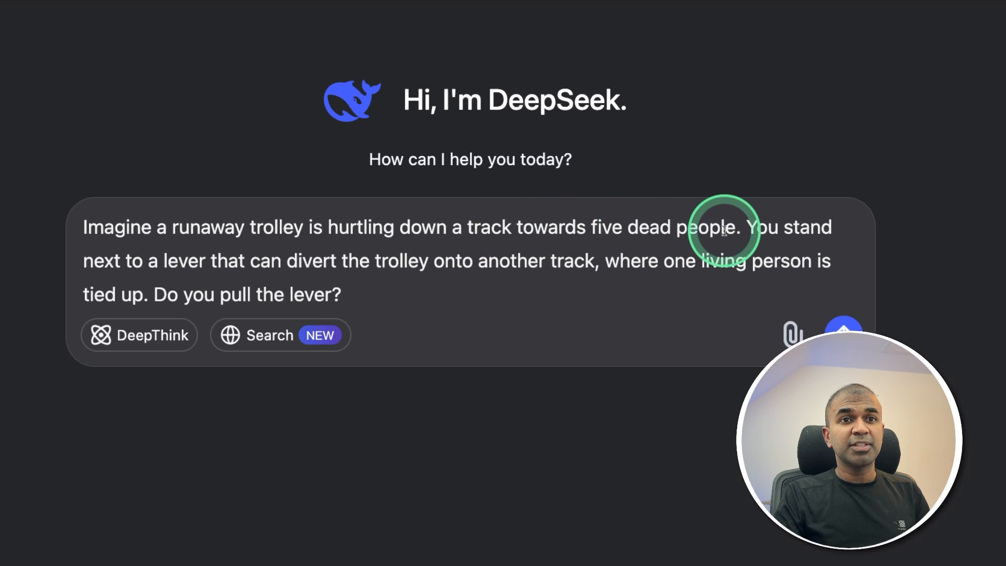
pyautogui.moveTo(247, 261)
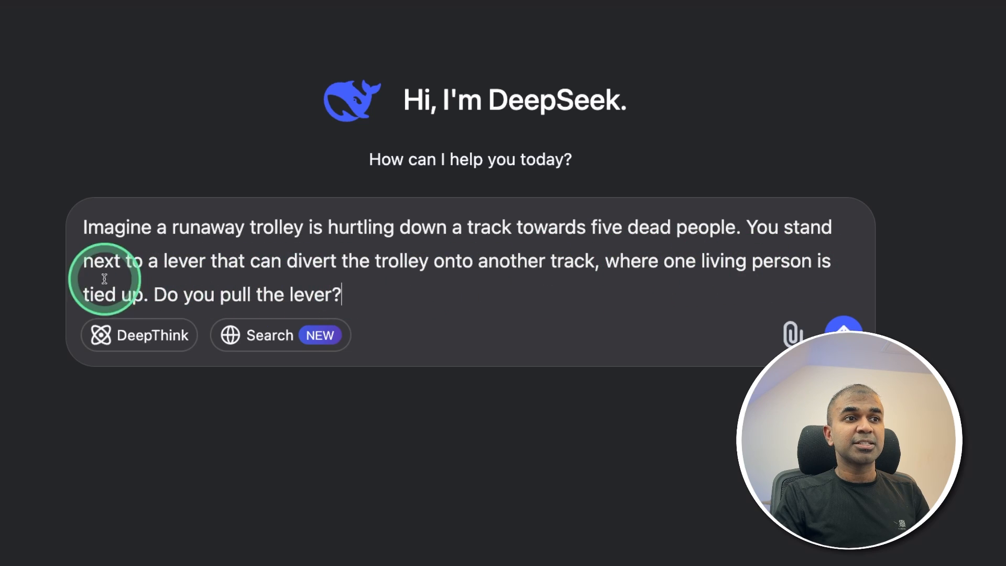
pyautogui.moveTo(727, 227)
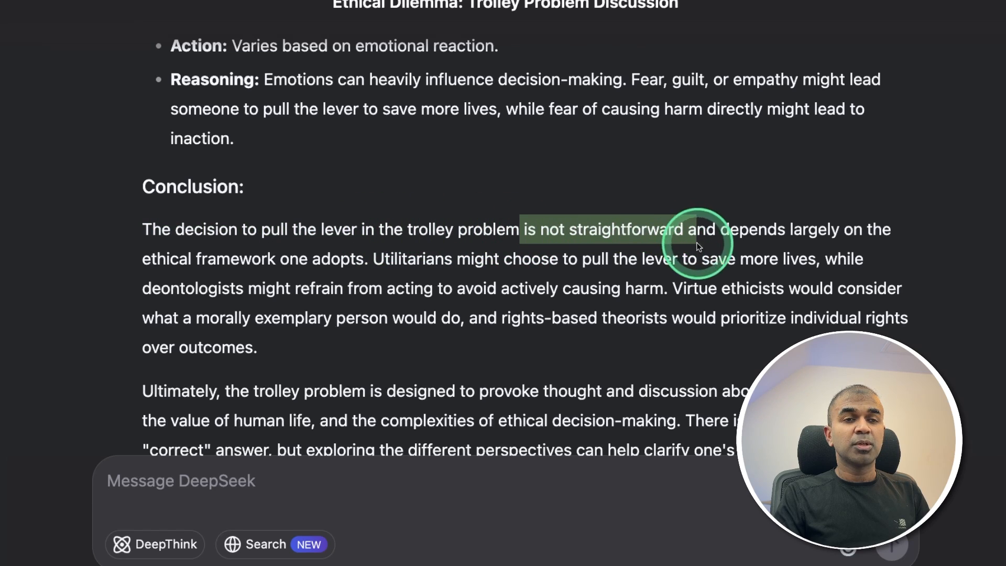
# - Scroll up through DeepSeek's trolley-problem answer about the five dead people to its conclusion
pyautogui.scroll(3)
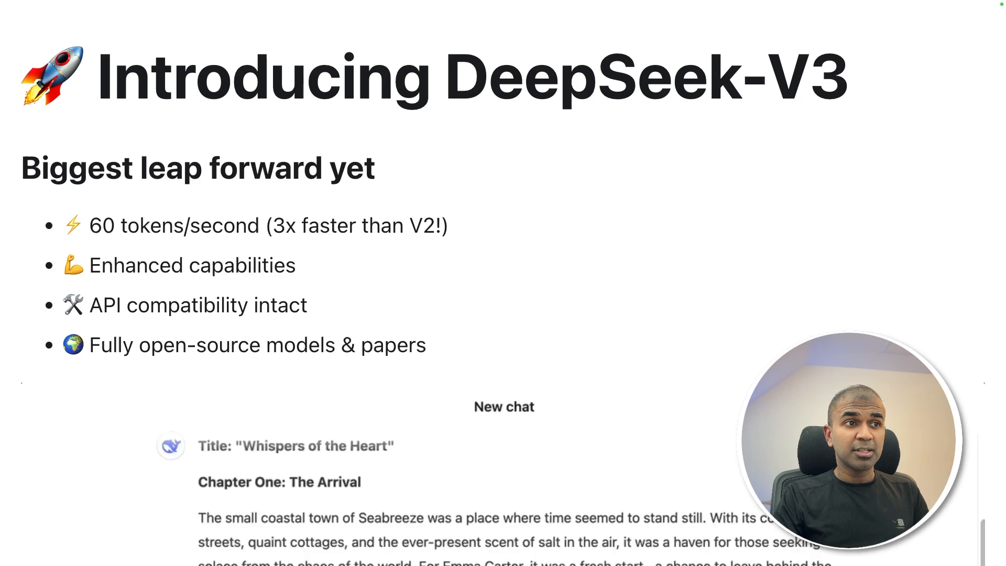
# - Scroll the DeepSeek-V3 announcement down to the benchmark table against Qwen2.5, Llama3.1, Claude-3.5-Sonnet and GPT-4o
pyautogui.scroll(-3)
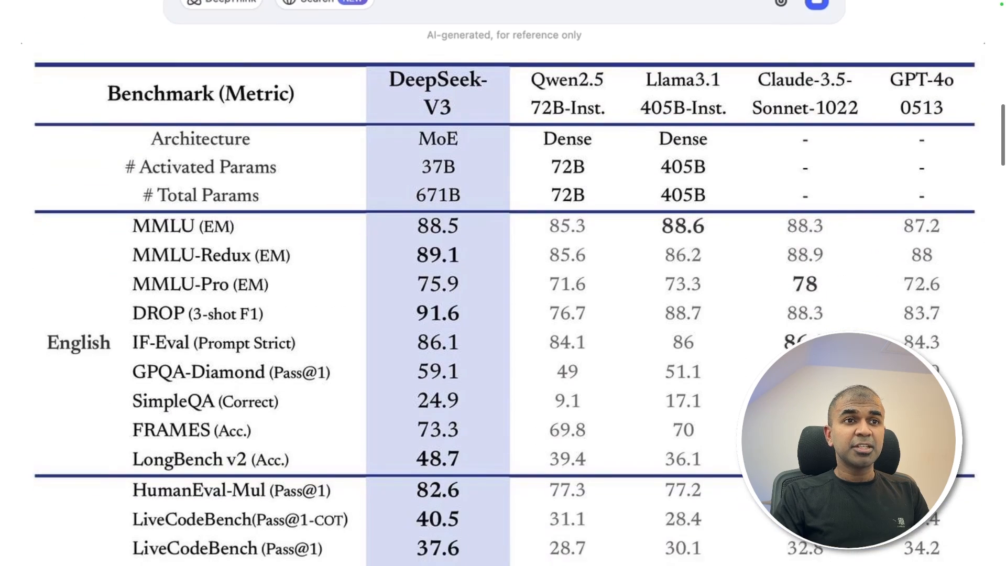